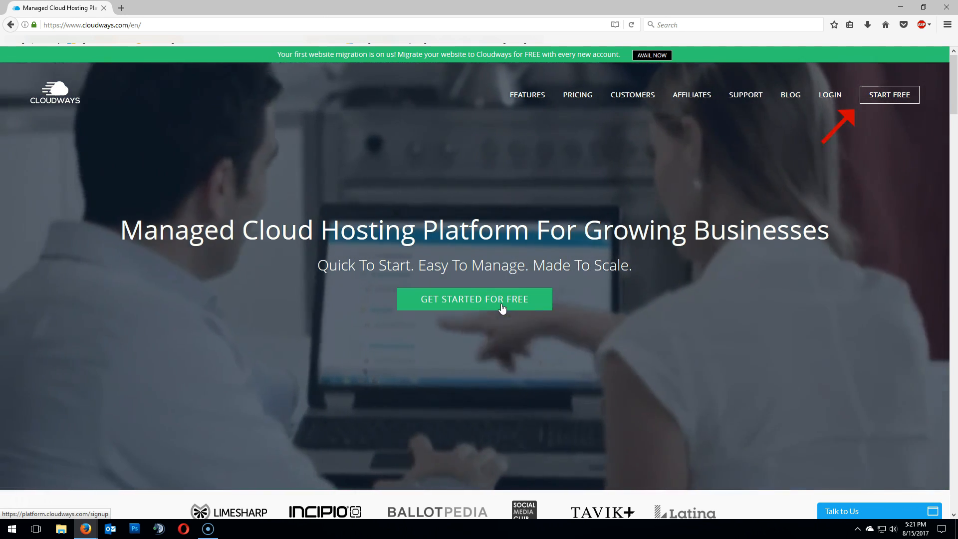
Start the free Cloudways account via 'Get Started for Free'
click(474, 298)
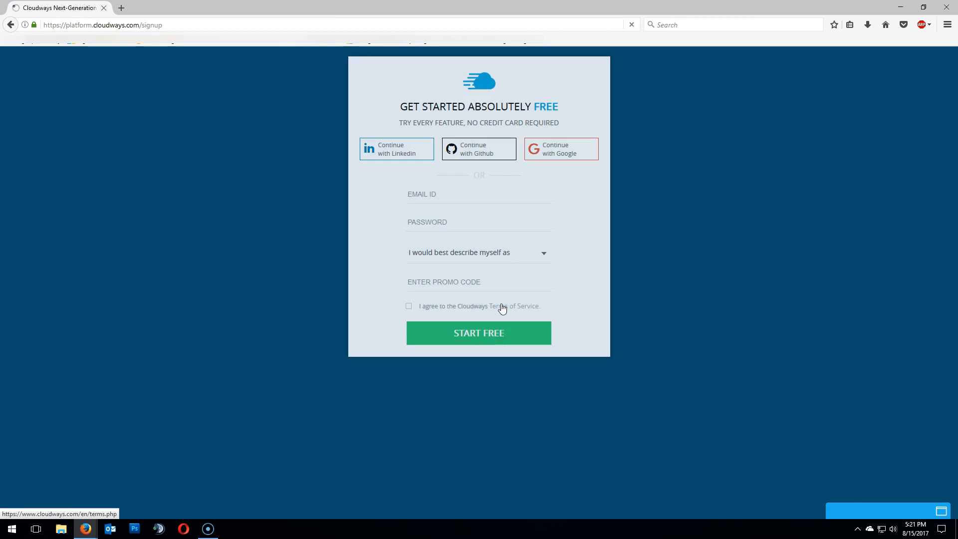
mouse_move(639, 205)
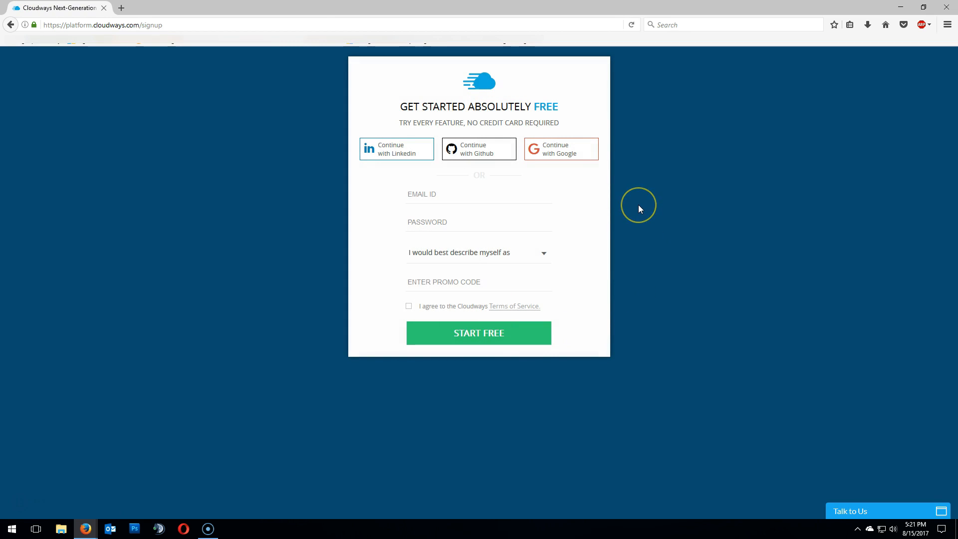
mouse_move(640, 209)
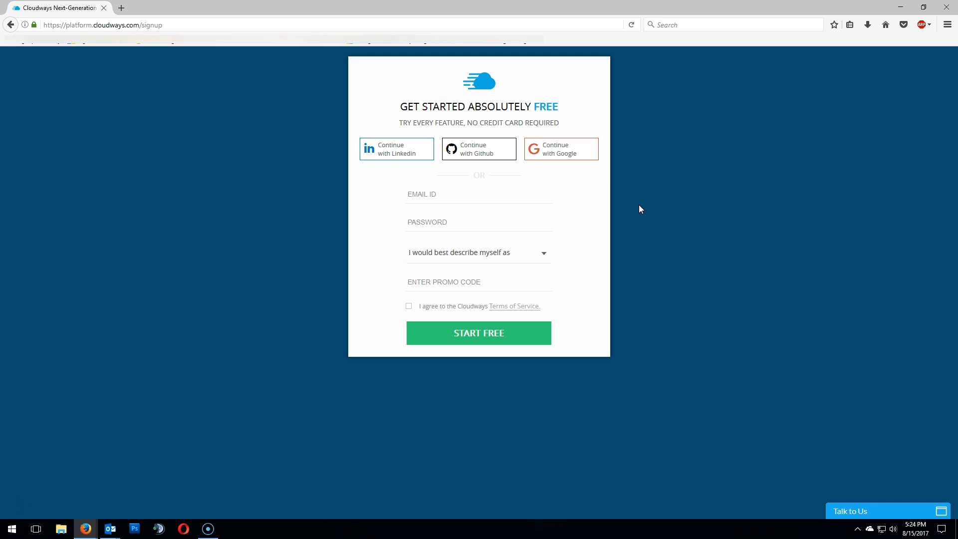
Show the 'Happy to see you with Cloudways!' welcome email with the activation link
click(110, 529)
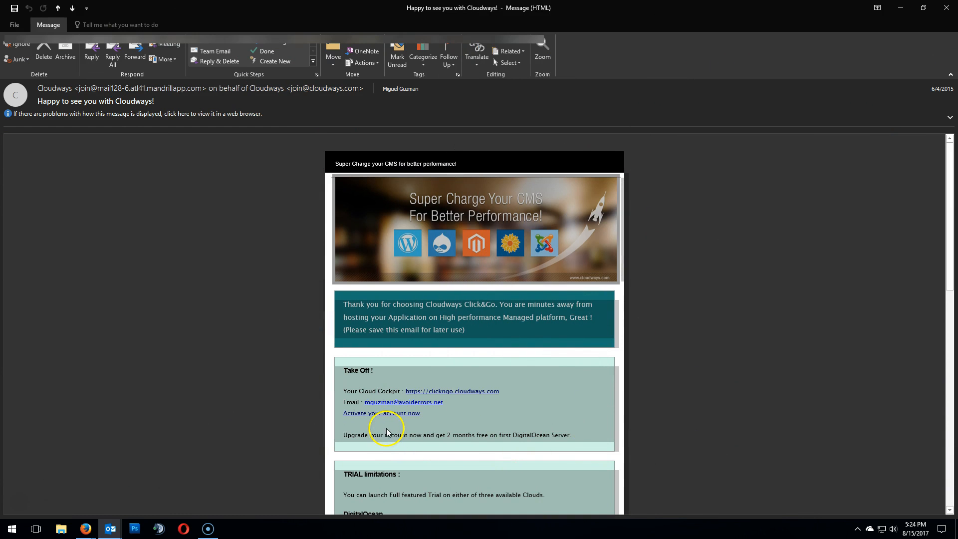
mouse_move(387, 431)
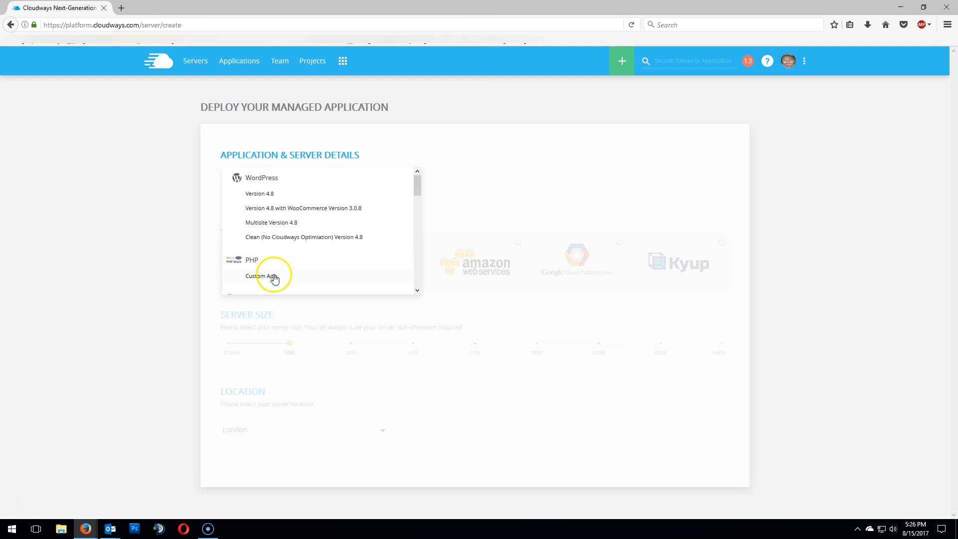
Choose a PHP Custom App and name both the app and server 'ownCloud'
click(273, 275)
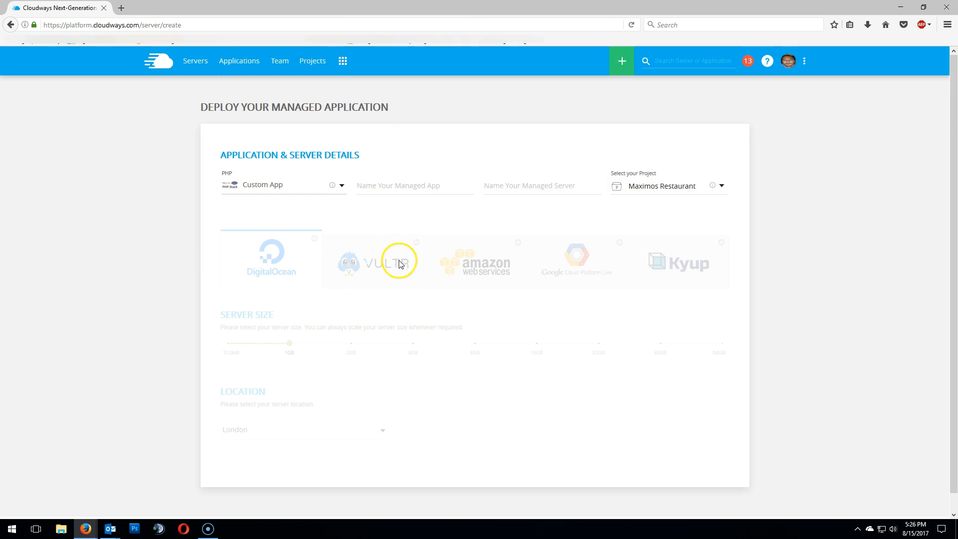
click(415, 185)
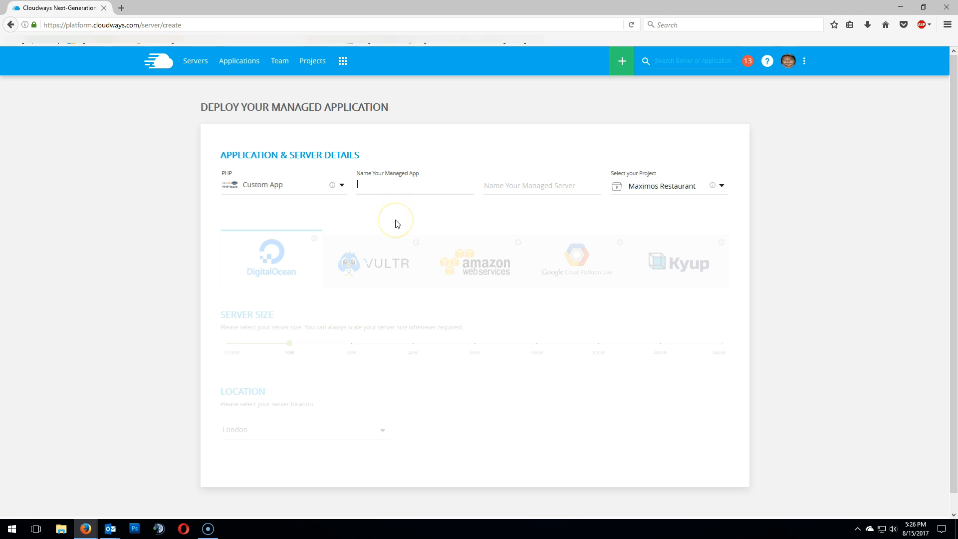
text(o)
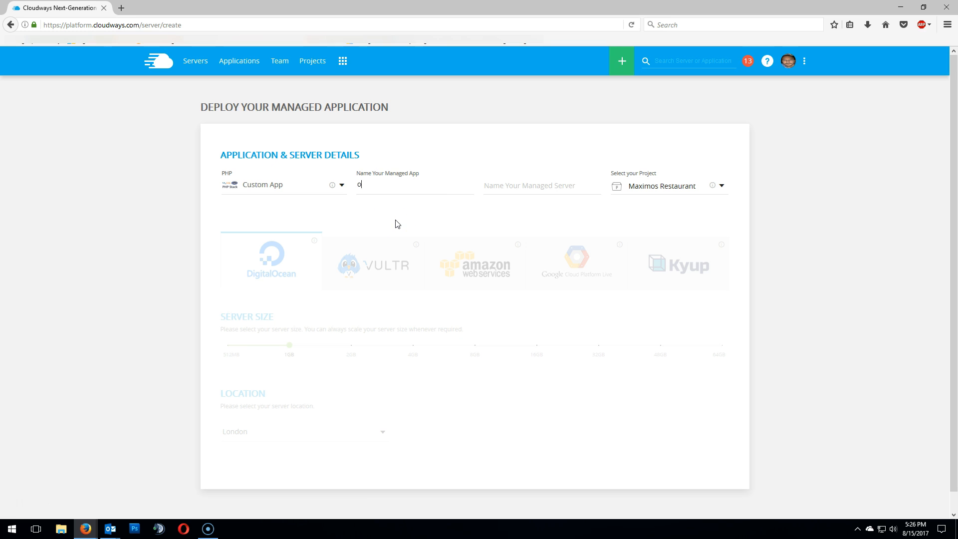
text(wnCloud)
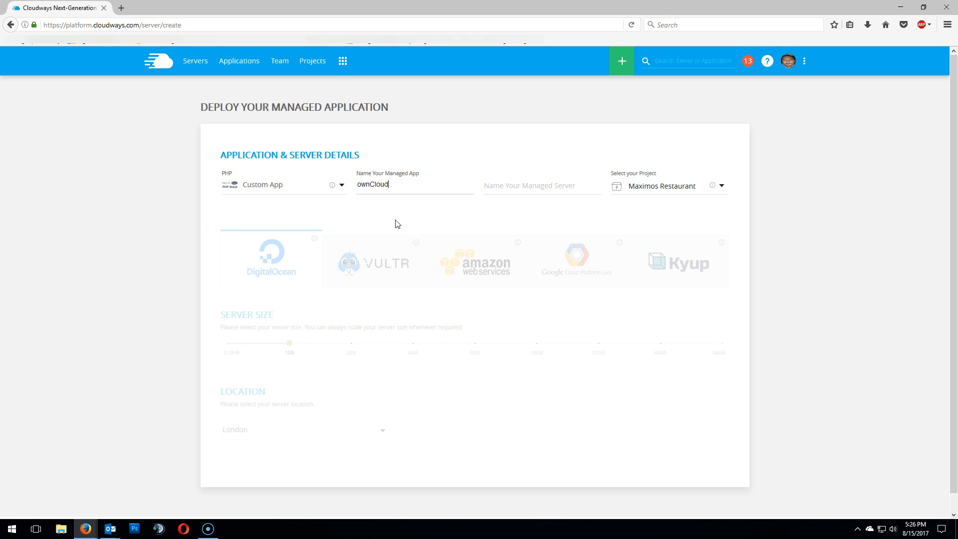
click(541, 186)
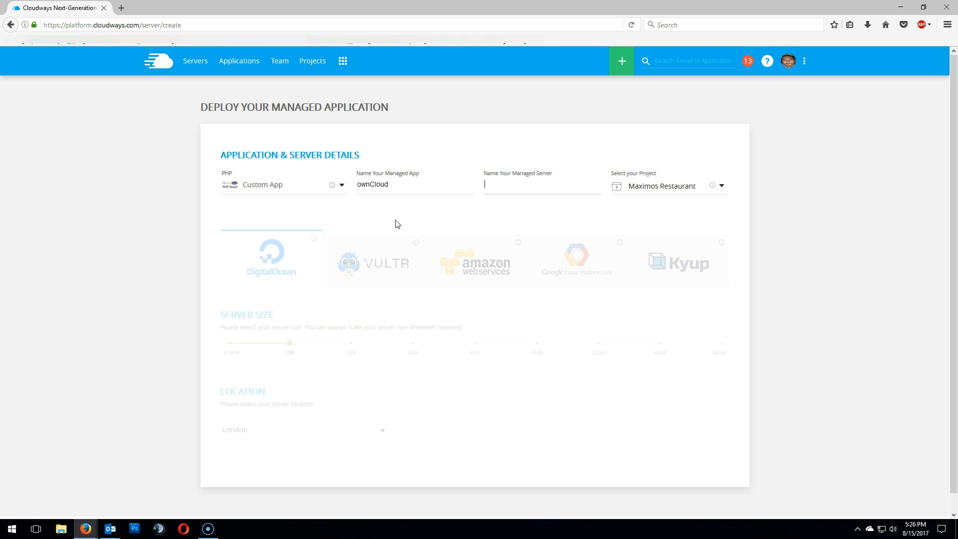
text(ownCloud)
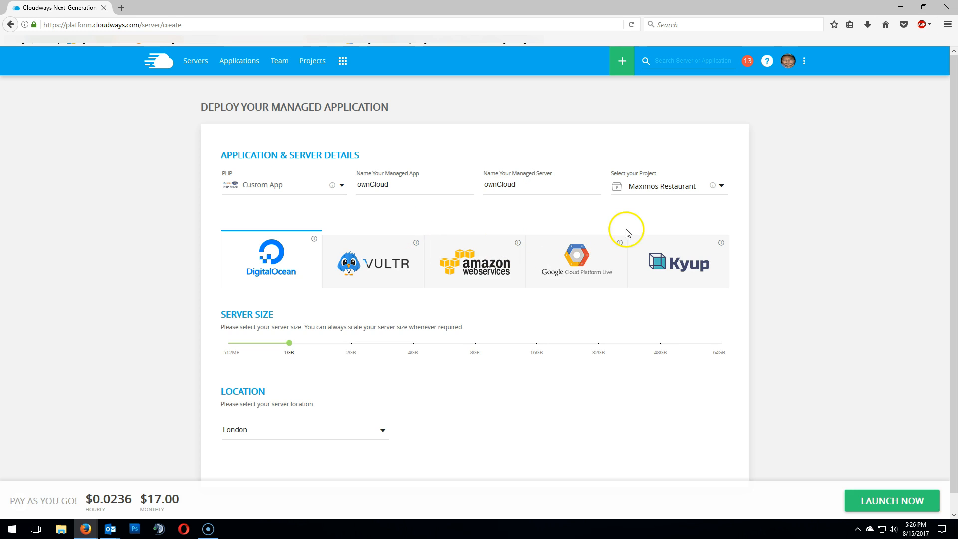
mouse_move(736, 183)
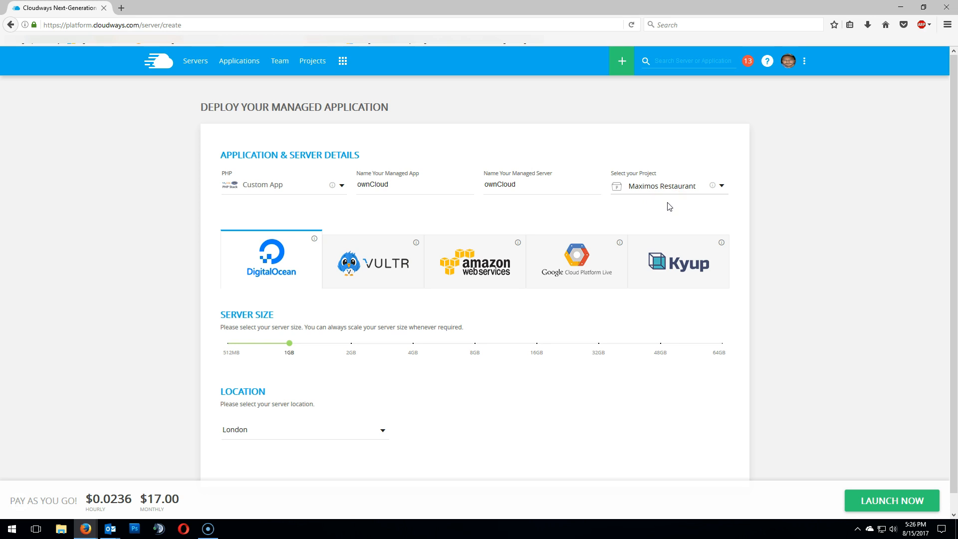
mouse_move(295, 288)
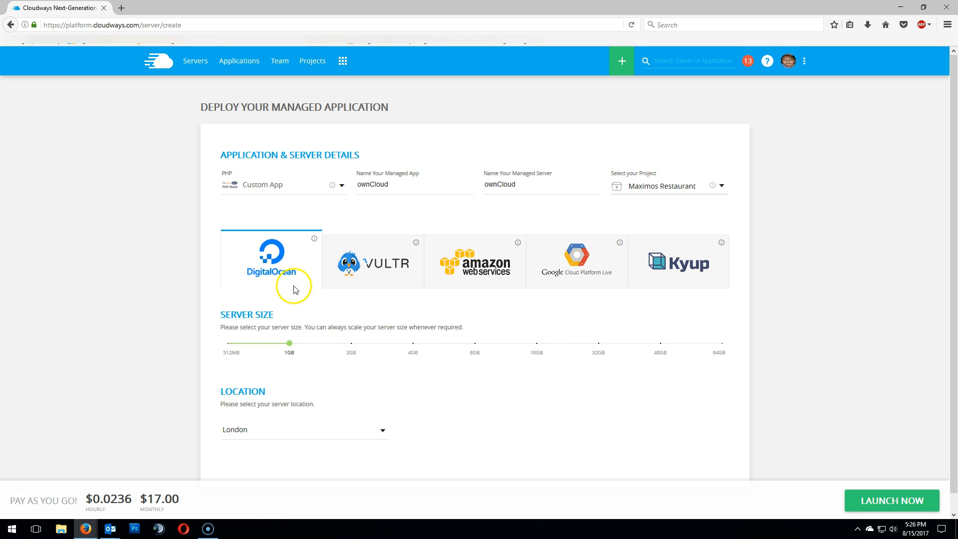
mouse_move(295, 289)
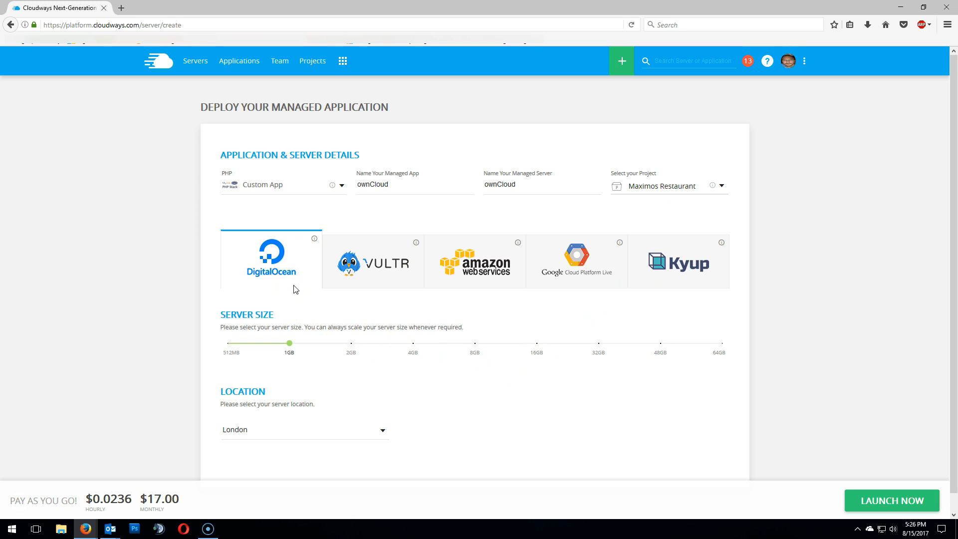
Keep DigitalOcean 1GB, set location to New York and launch the server
scroll(down, 3)
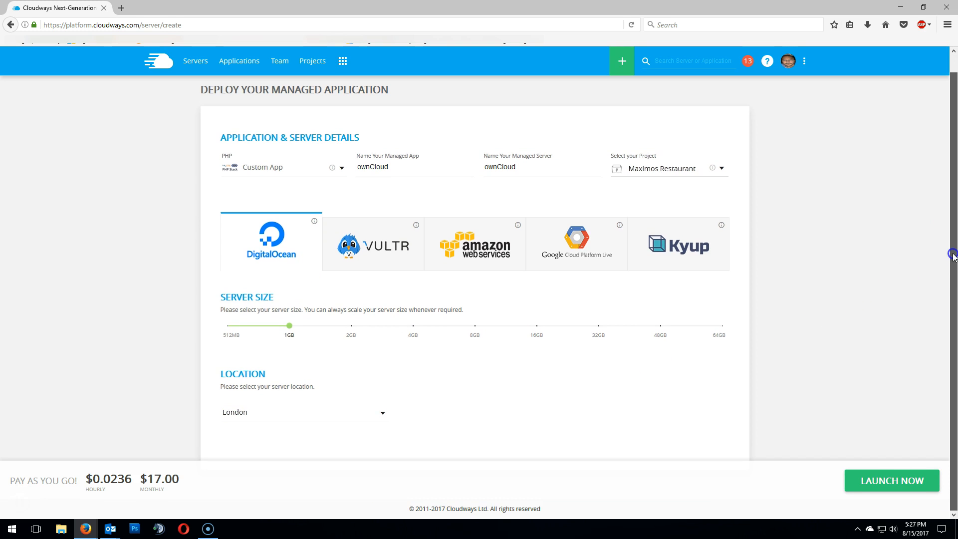
mouse_move(952, 276)
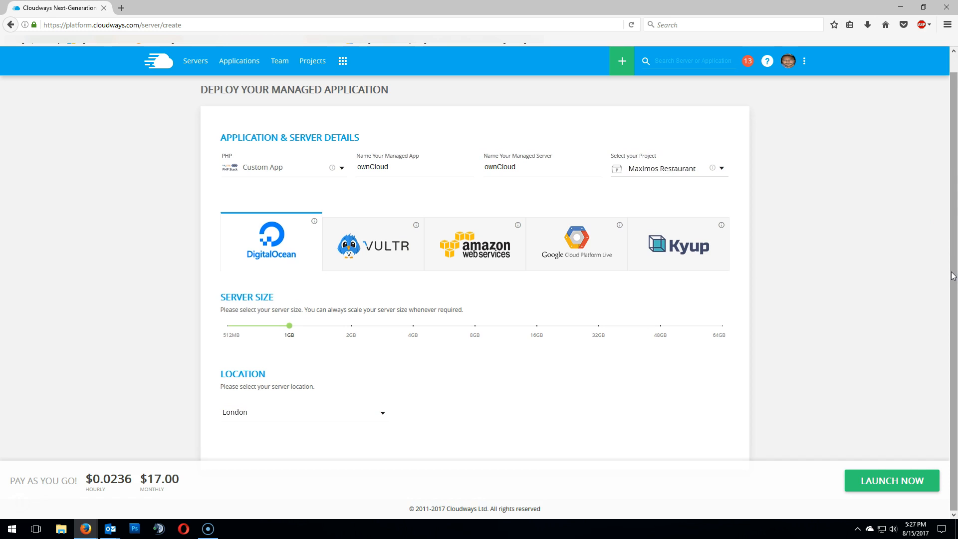
mouse_move(613, 427)
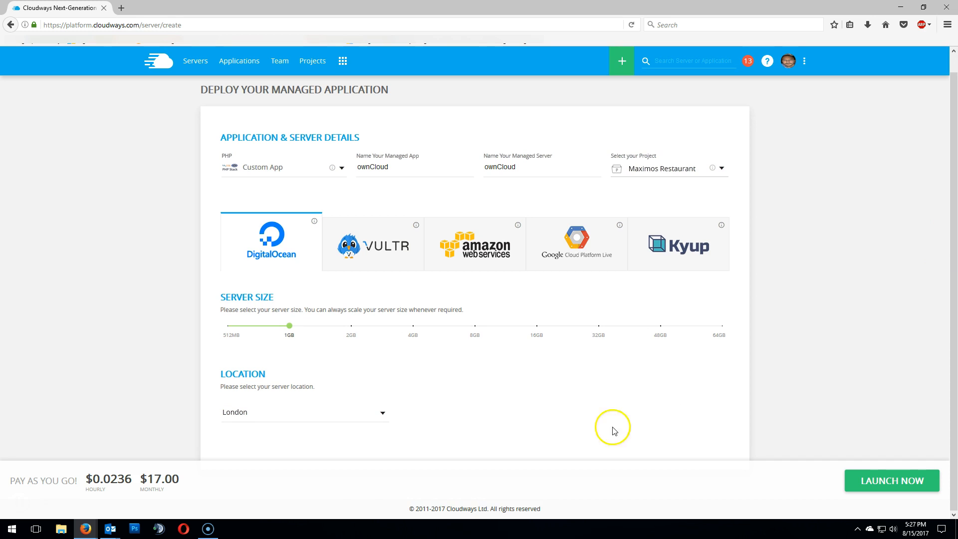
click(303, 412)
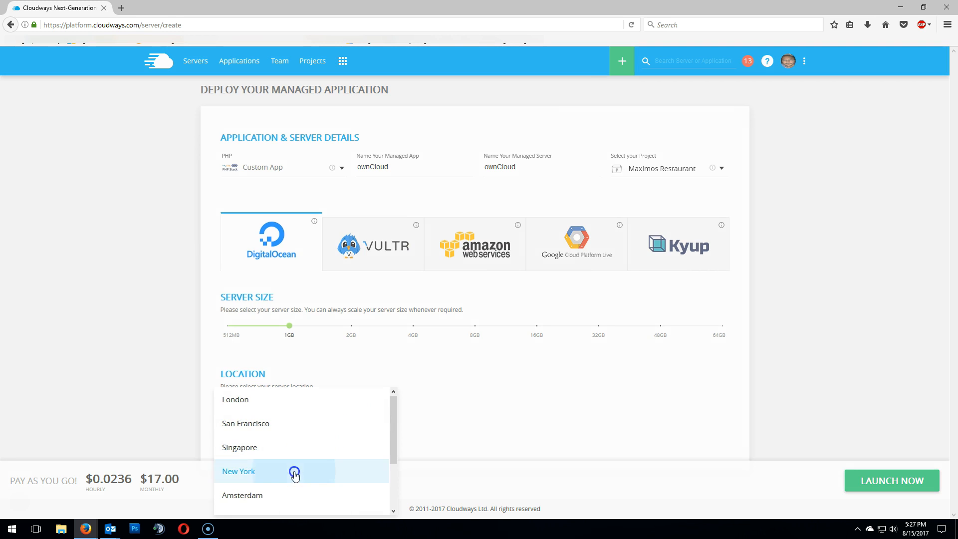
click(239, 472)
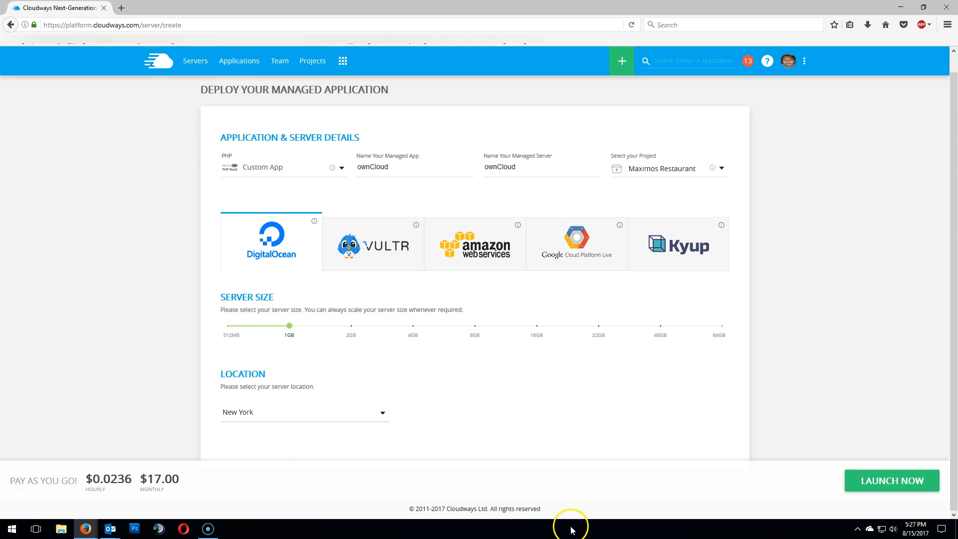
mouse_move(839, 489)
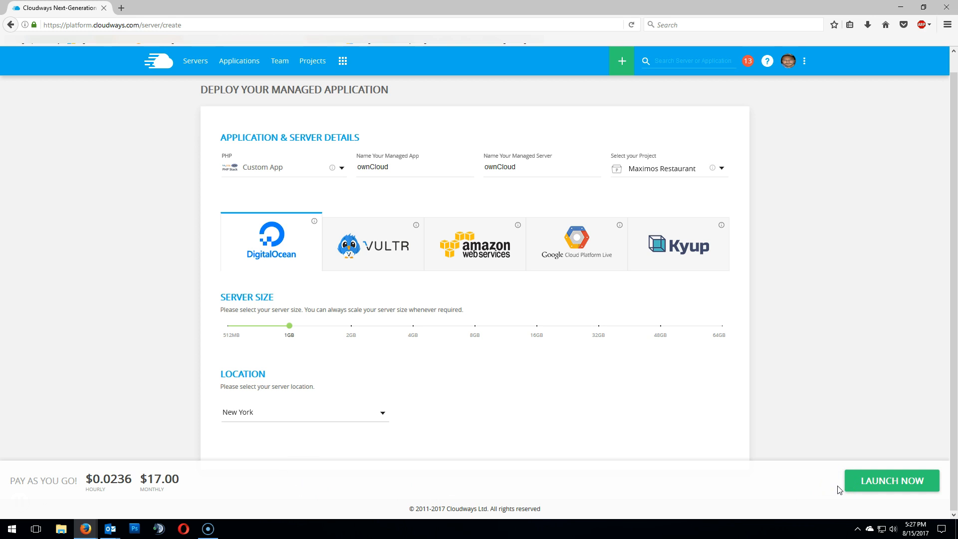
click(891, 480)
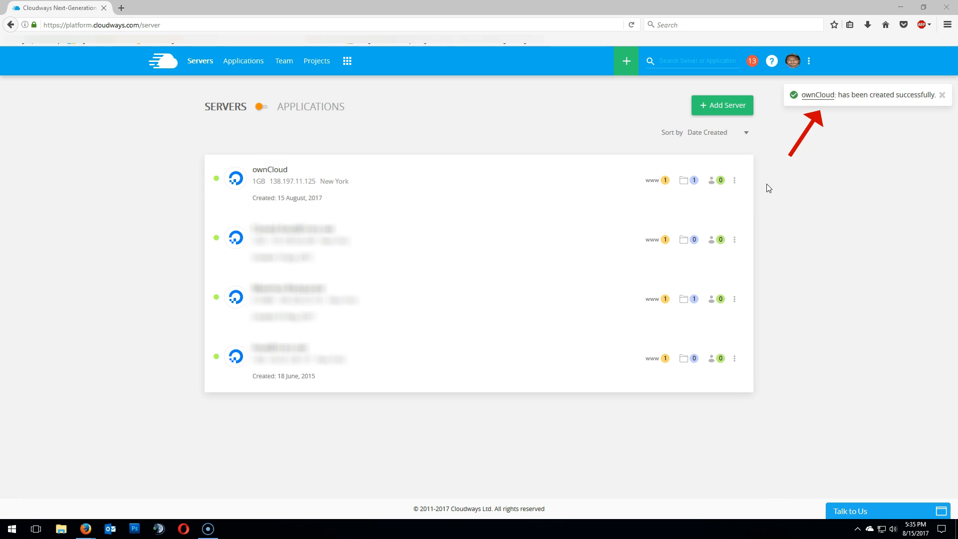
Dismiss the ownCloud server-created notification
click(941, 95)
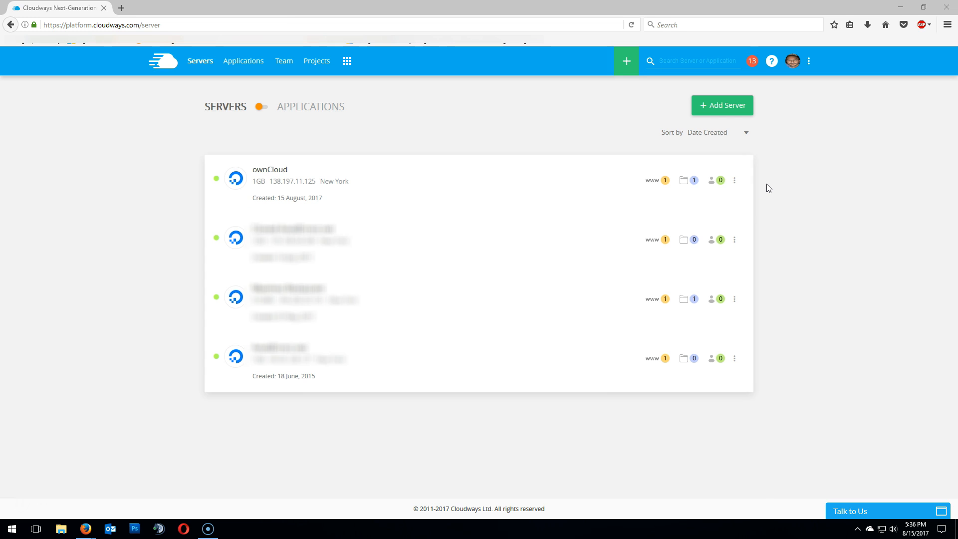
mouse_move(341, 197)
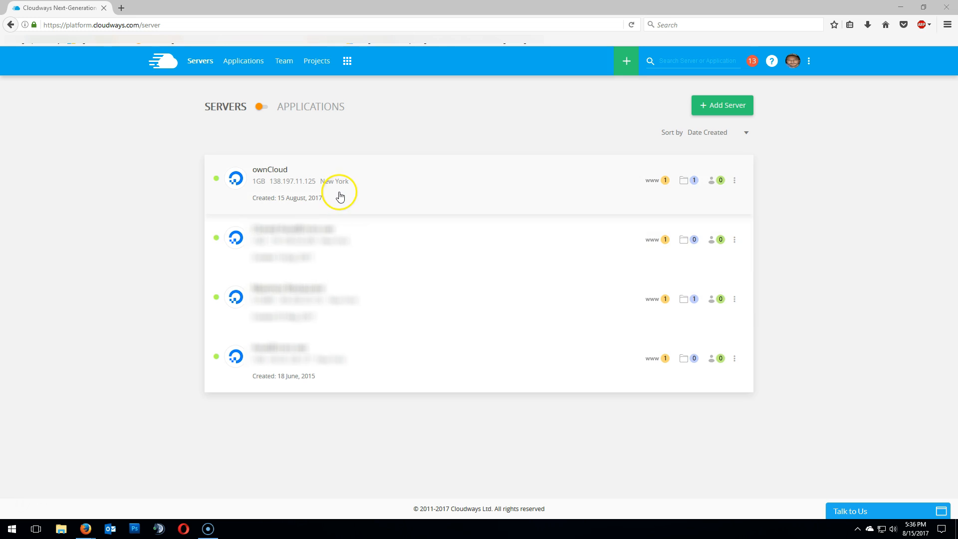
mouse_move(81, 506)
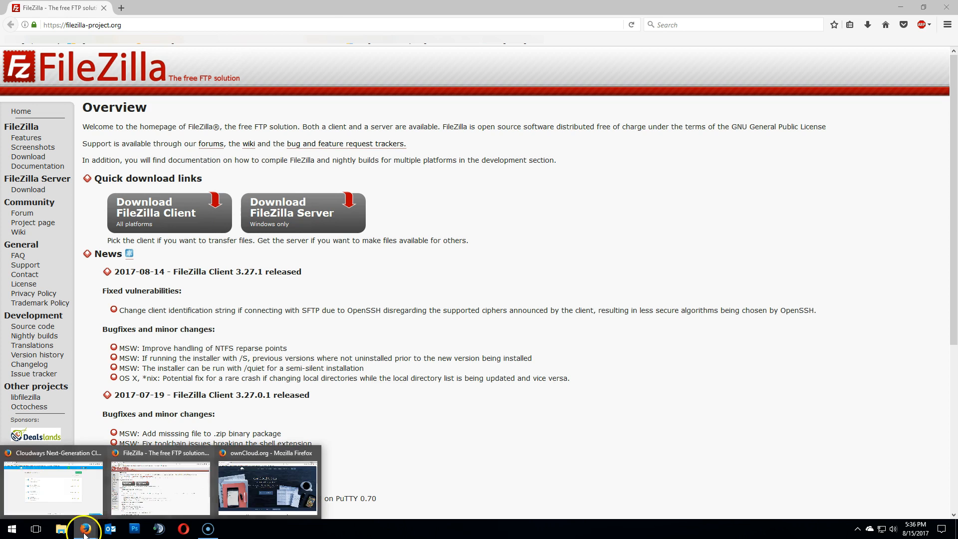
Reach the free ownCloud Server download and show the Web Installer instructions
click(267, 486)
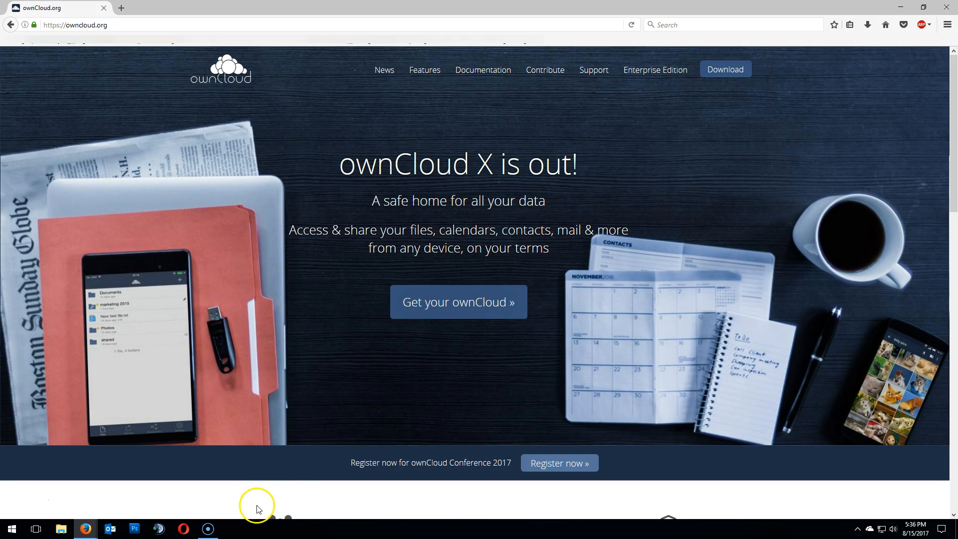
mouse_move(717, 117)
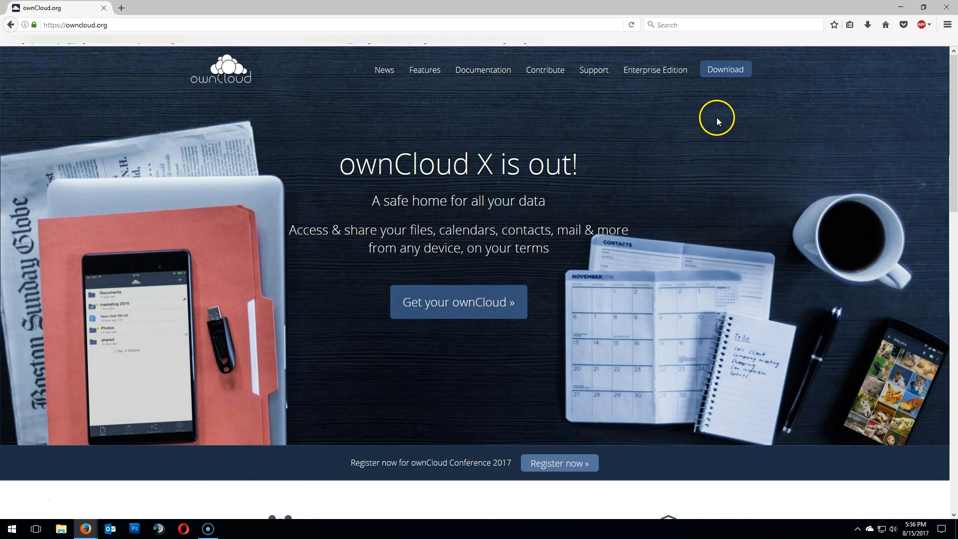
click(724, 69)
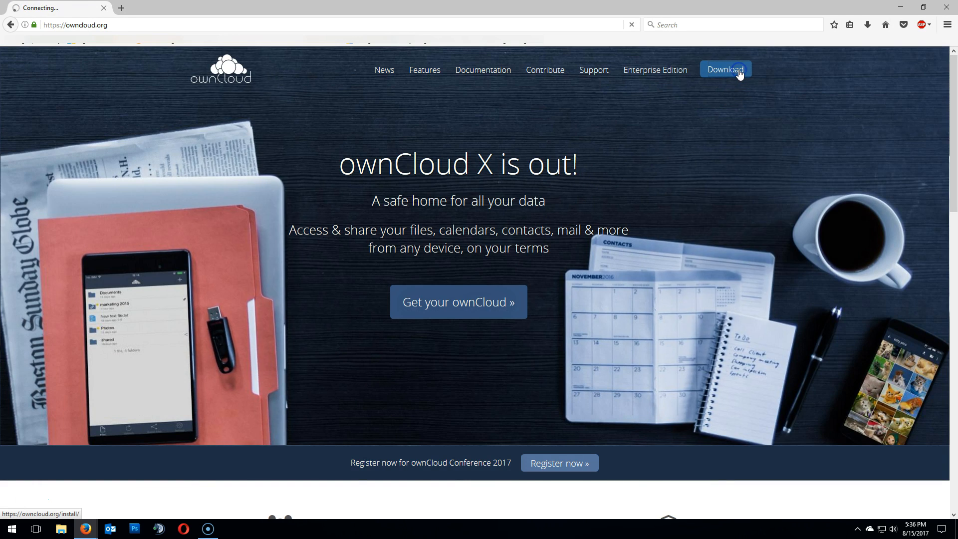
click(725, 69)
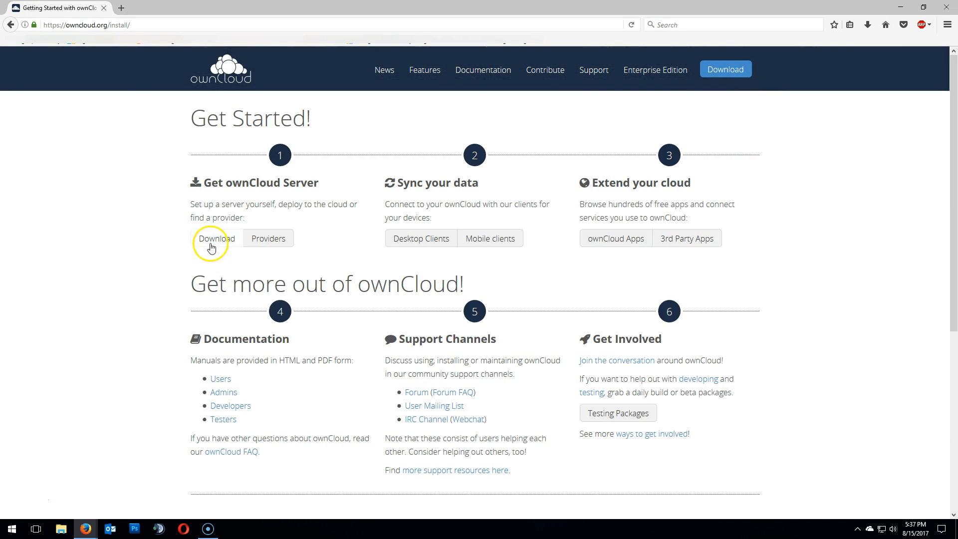
click(215, 239)
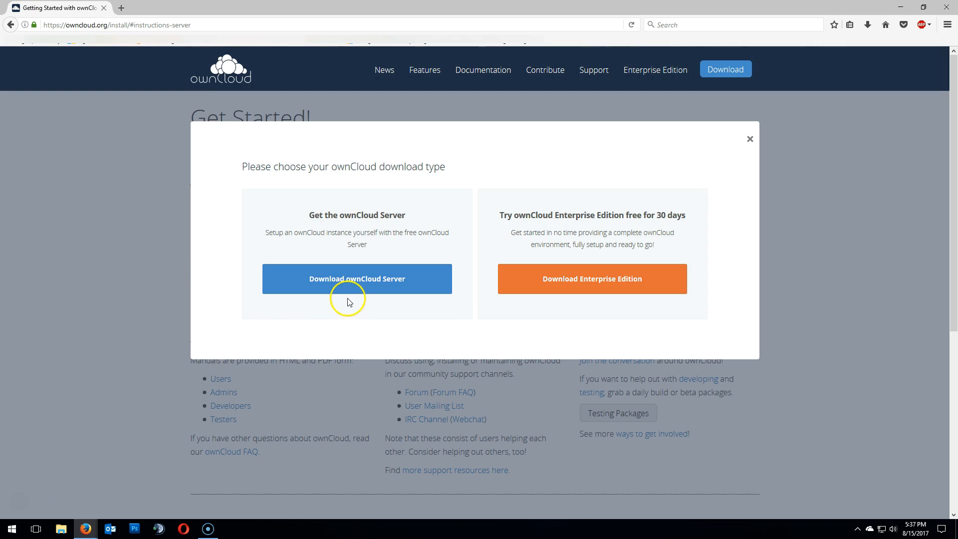
click(356, 278)
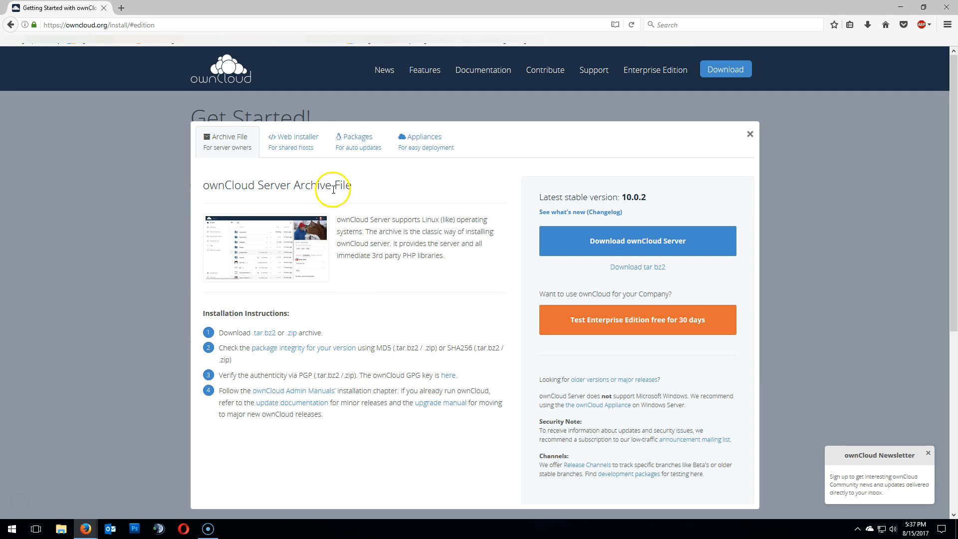
click(293, 141)
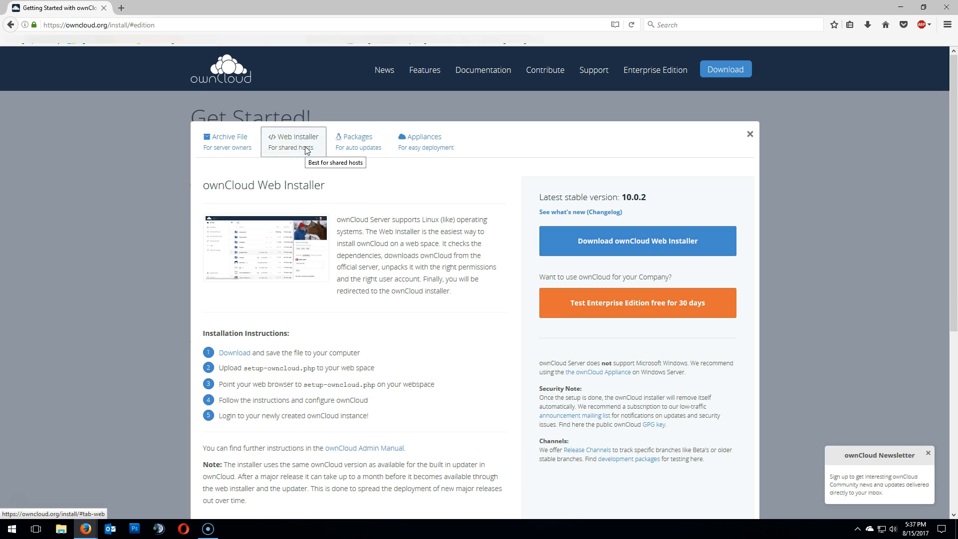
mouse_move(234, 353)
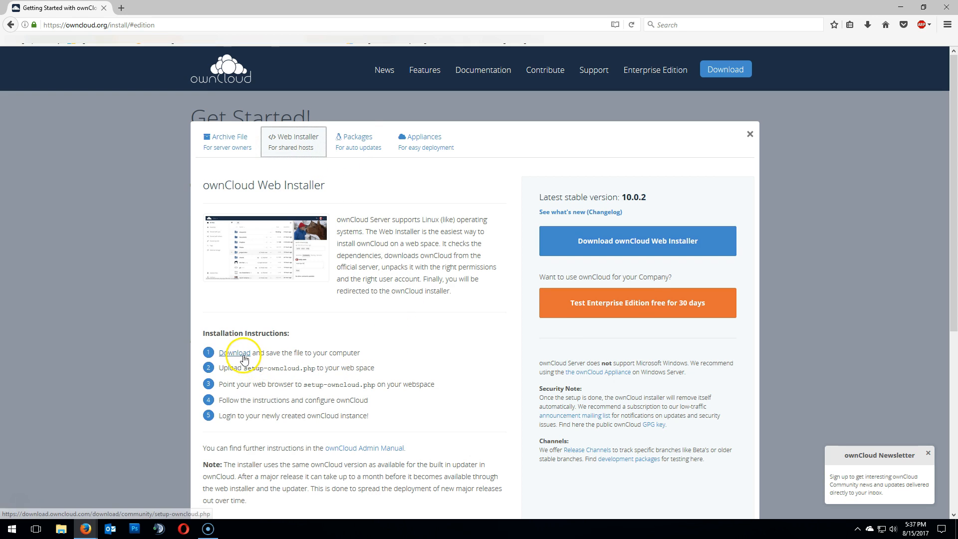
View the setup-owncloud.php source, select all of it and bring up copy options
click(235, 354)
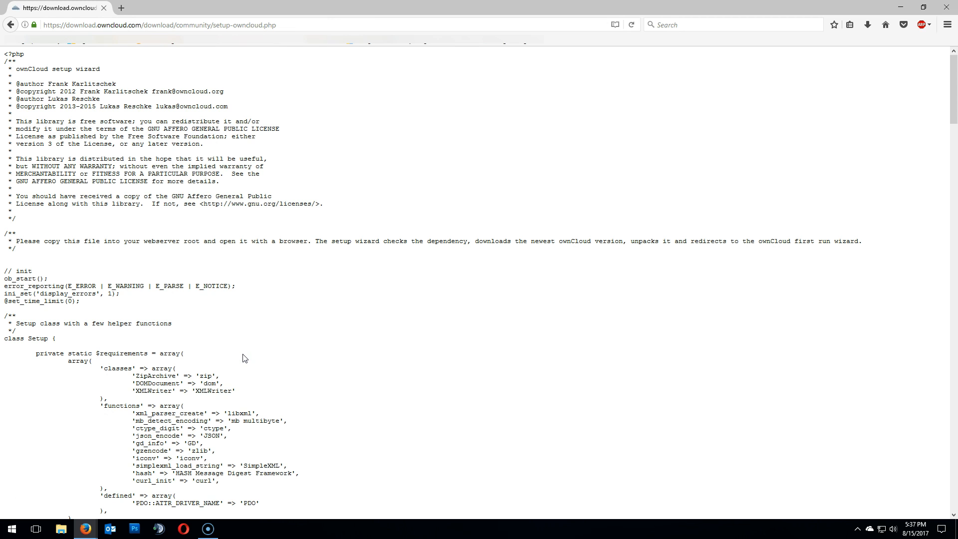
mouse_move(73, 59)
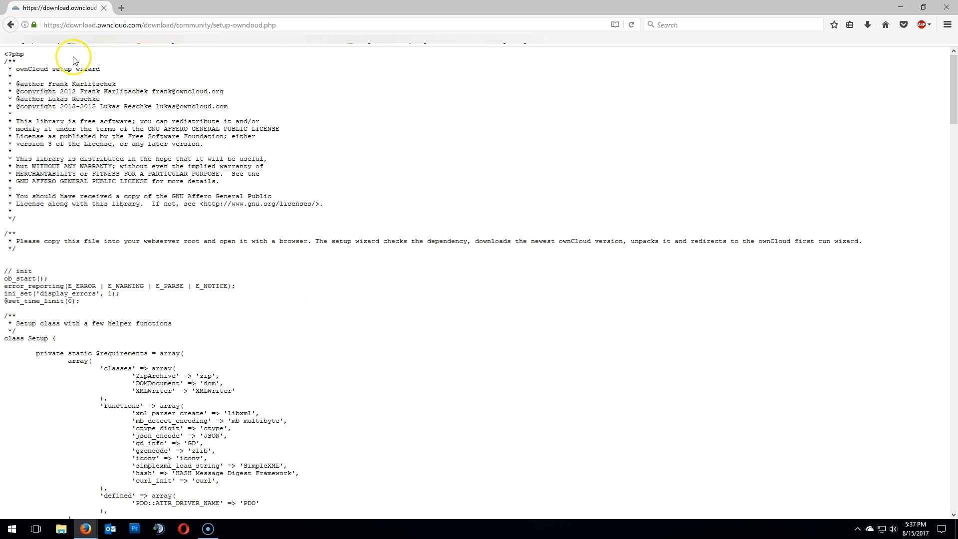
mouse_move(39, 57)
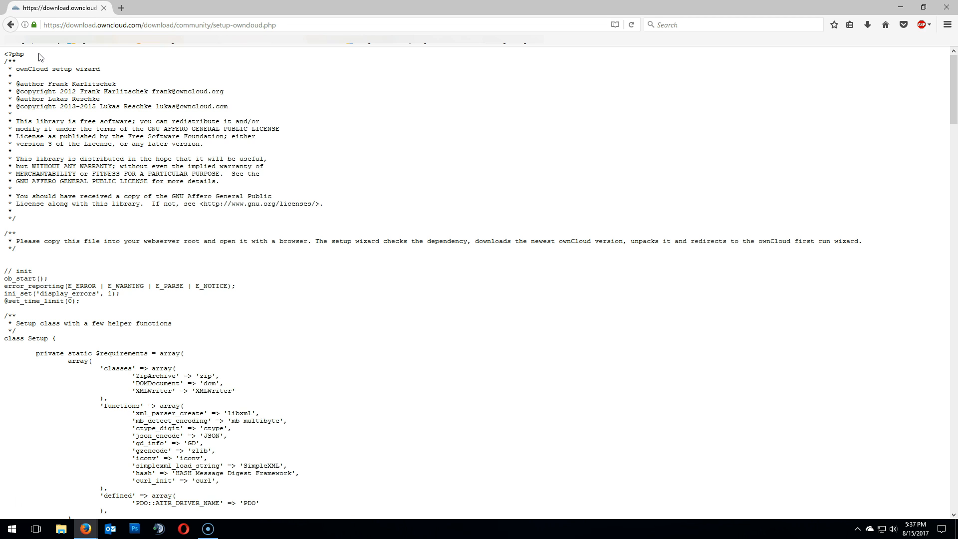
key(ctrl+a)
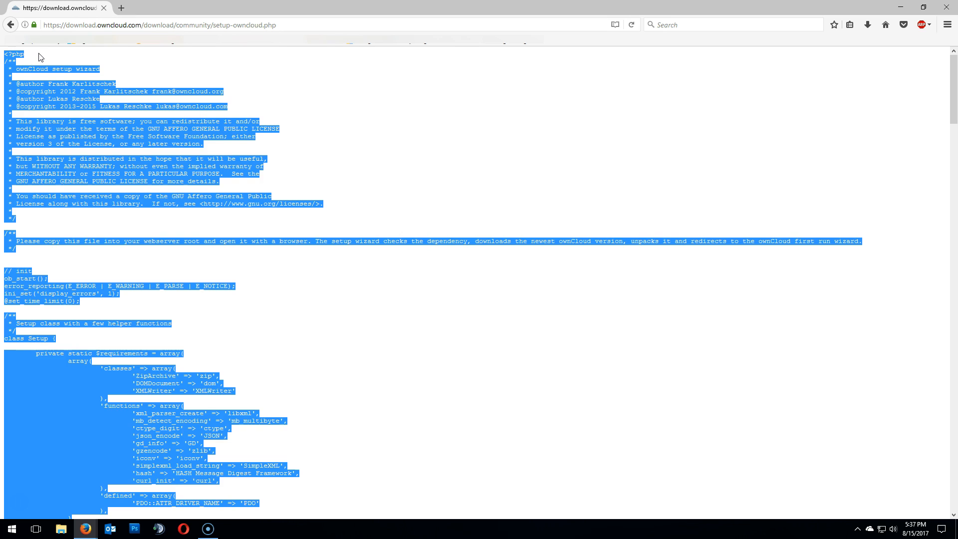
right_click(67, 70)
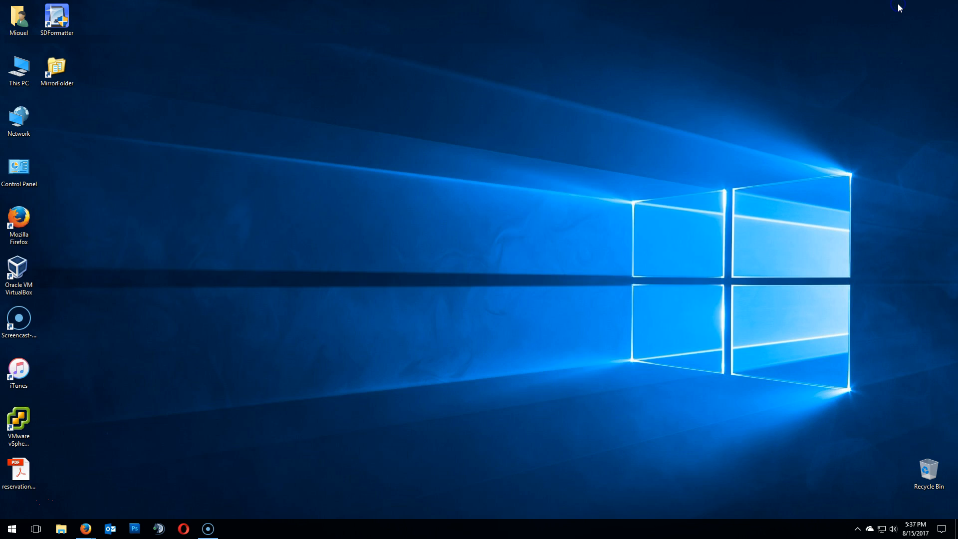
Create a new desktop text document and paste the setup script into Notepad
right_click(305, 113)
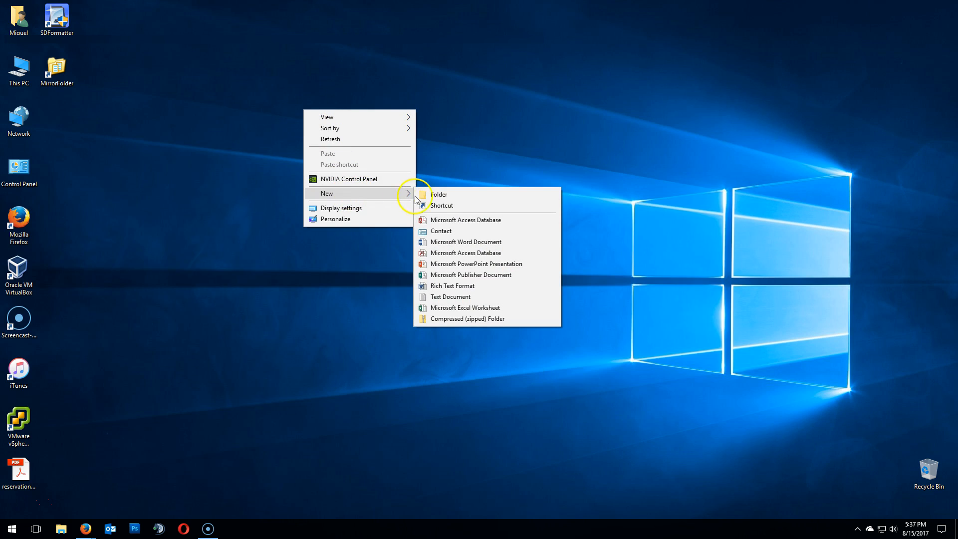
mouse_move(450, 296)
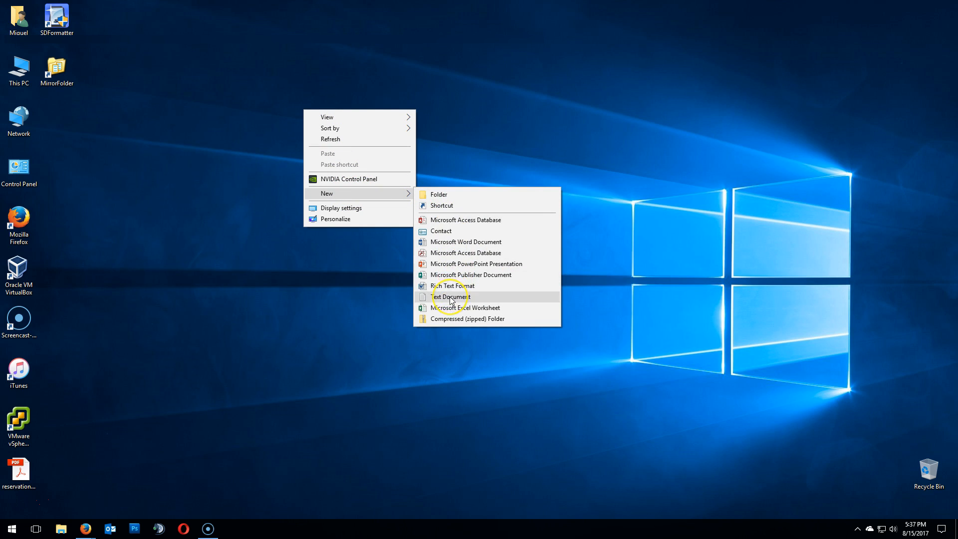
click(451, 296)
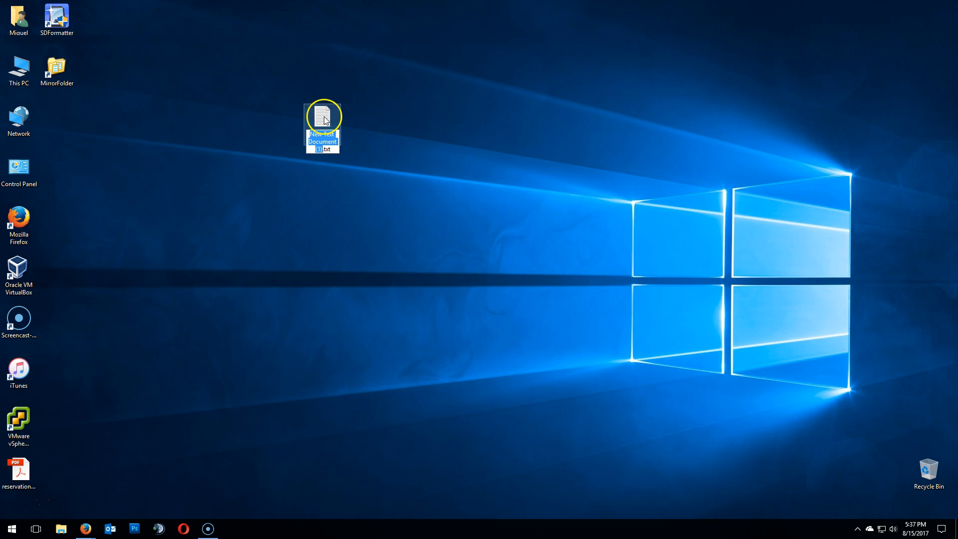
double_click(322, 116)
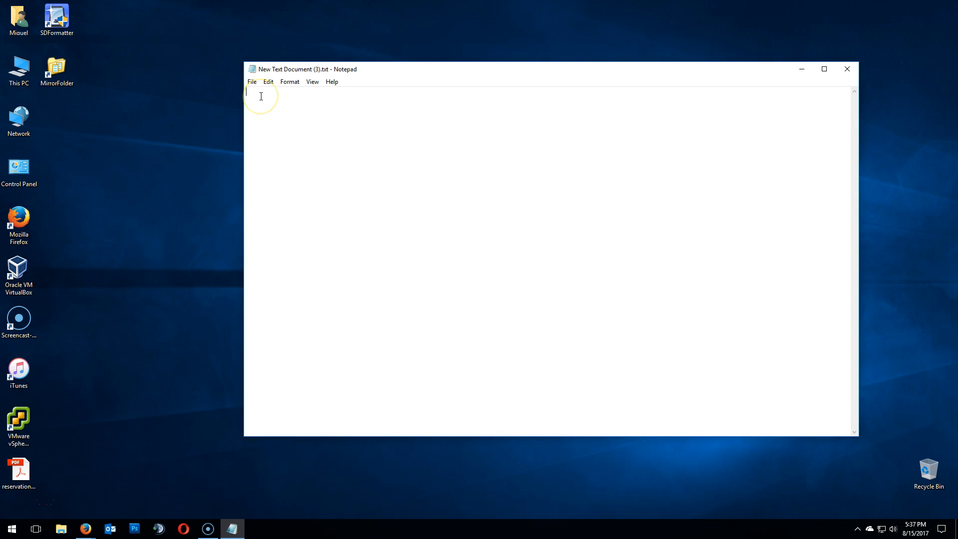
key(ctrl+v)
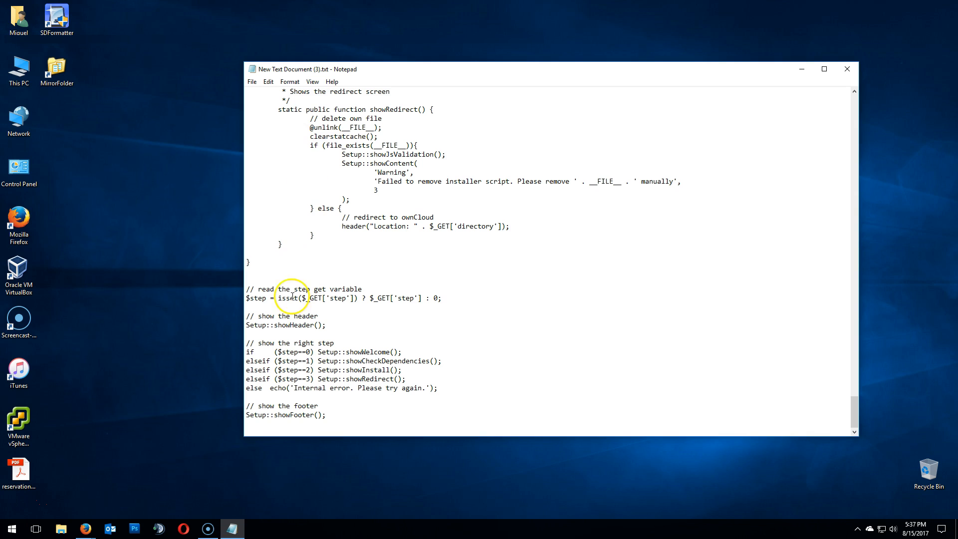
mouse_move(85, 529)
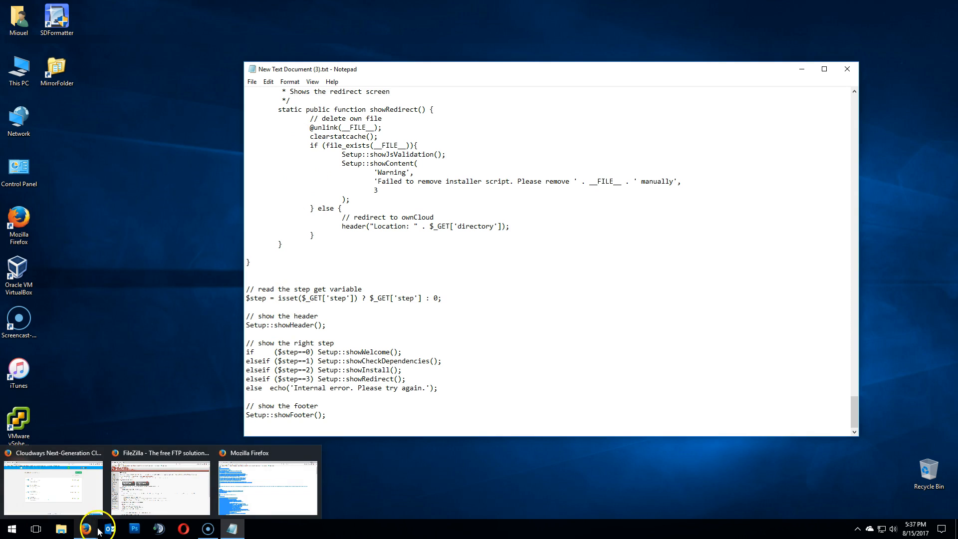
mouse_move(140, 515)
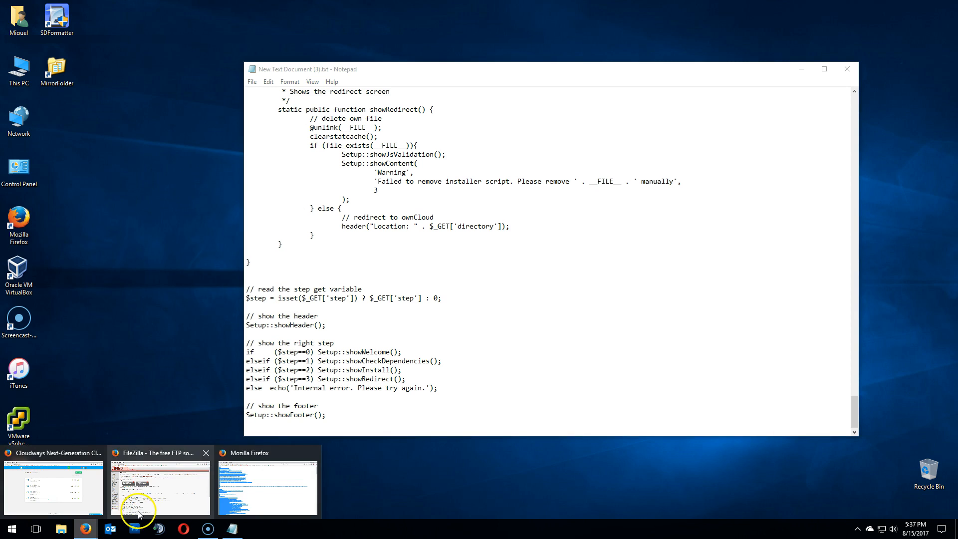
Copy the 'setup-owncloud.php' file name from the Web Installer instructions
click(267, 489)
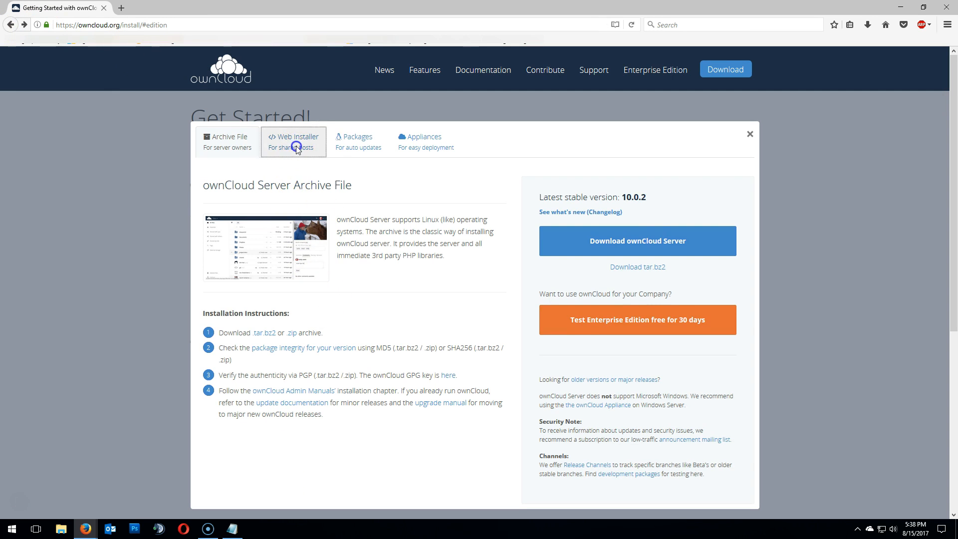
click(294, 141)
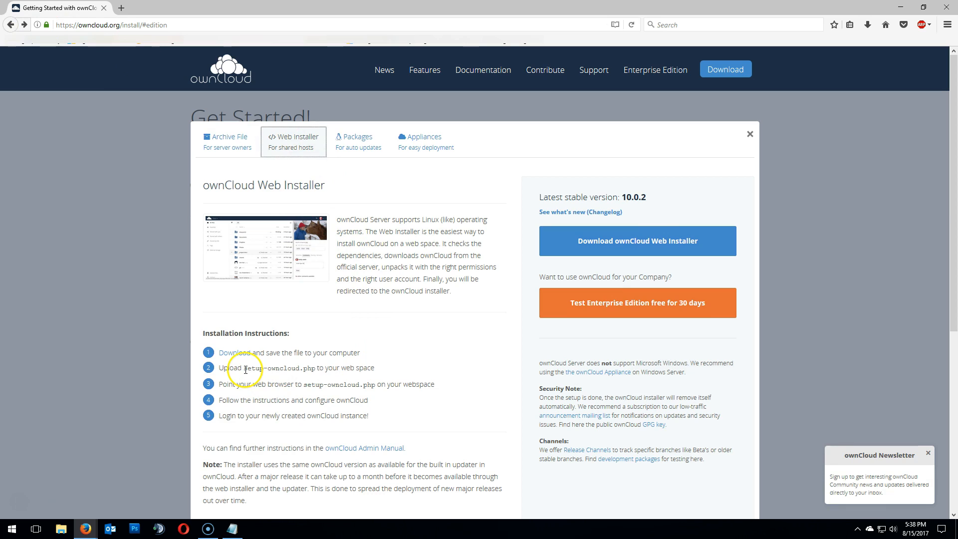
double_click(276, 368)
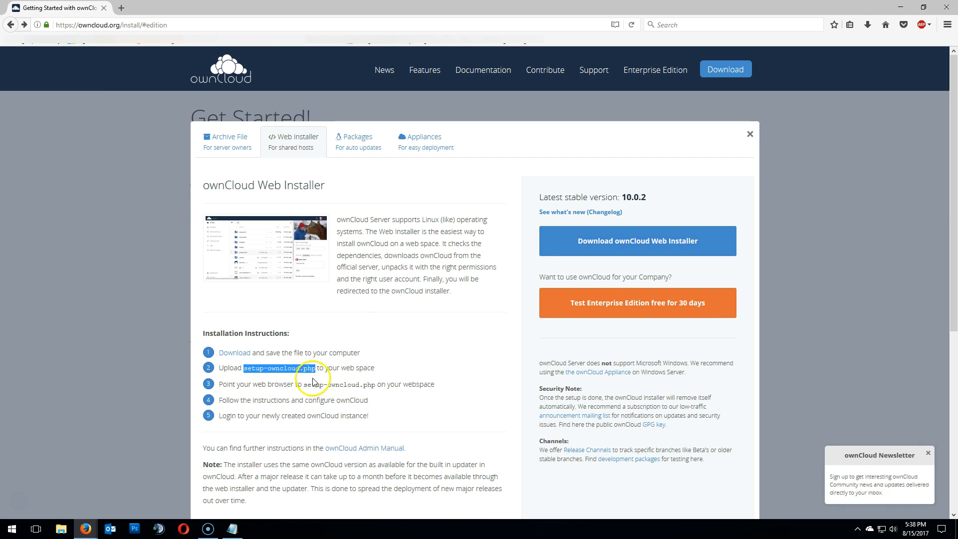
right_click(279, 369)
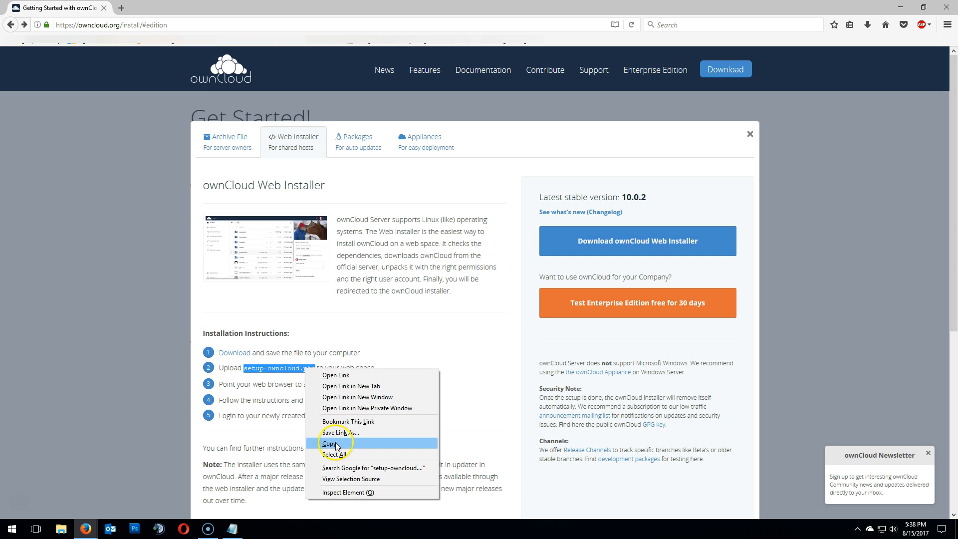
click(330, 443)
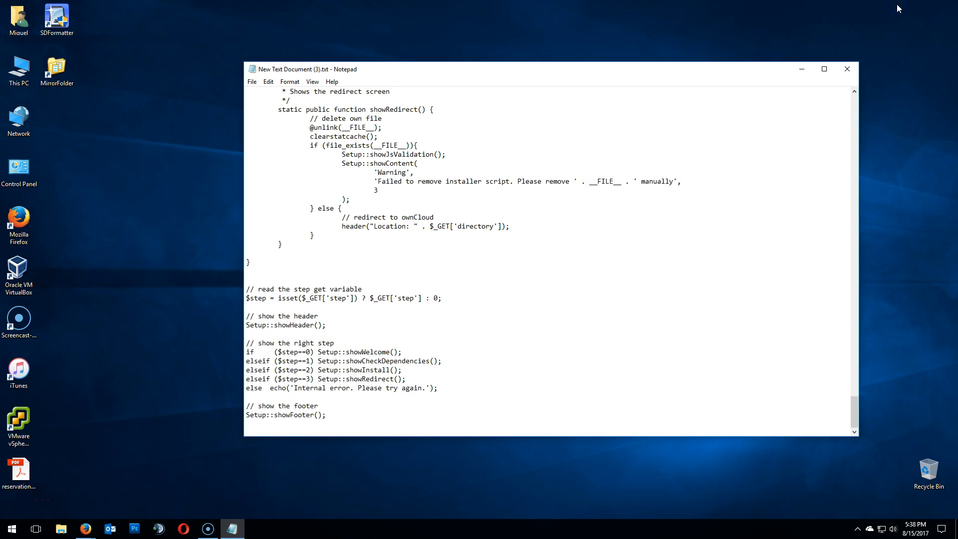
Save the script as setup-owncloud.php in UTF-8 on the Desktop and close Notepad
click(252, 81)
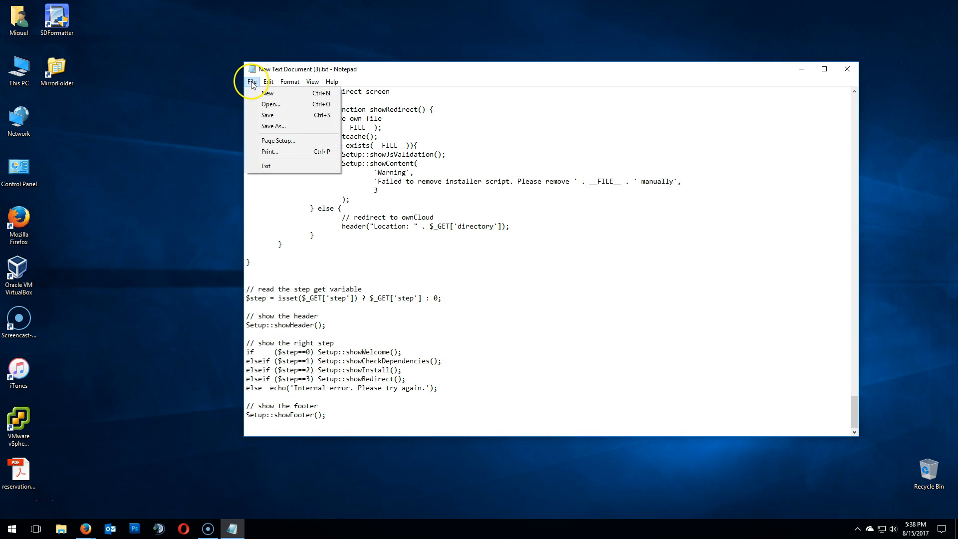
click(273, 126)
text(setup-owncloud.php)
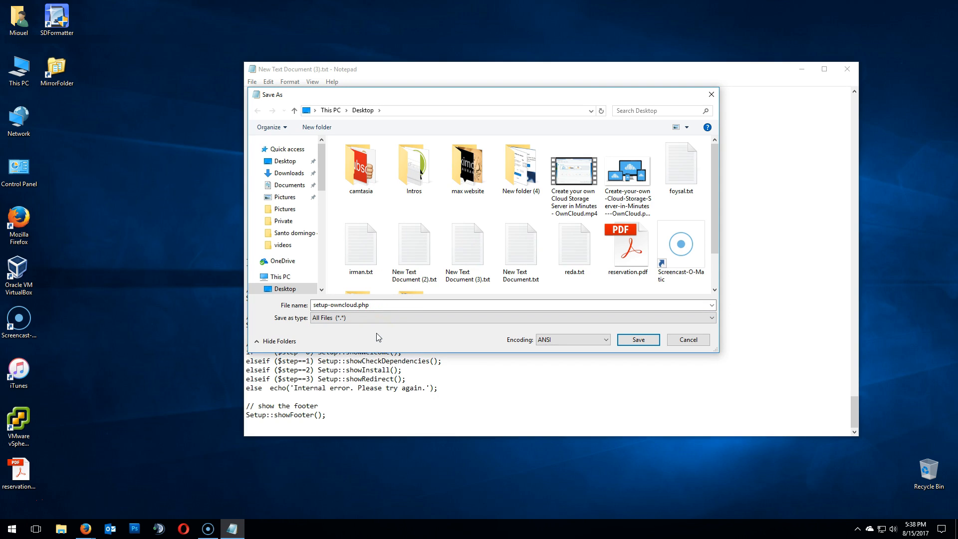
click(605, 339)
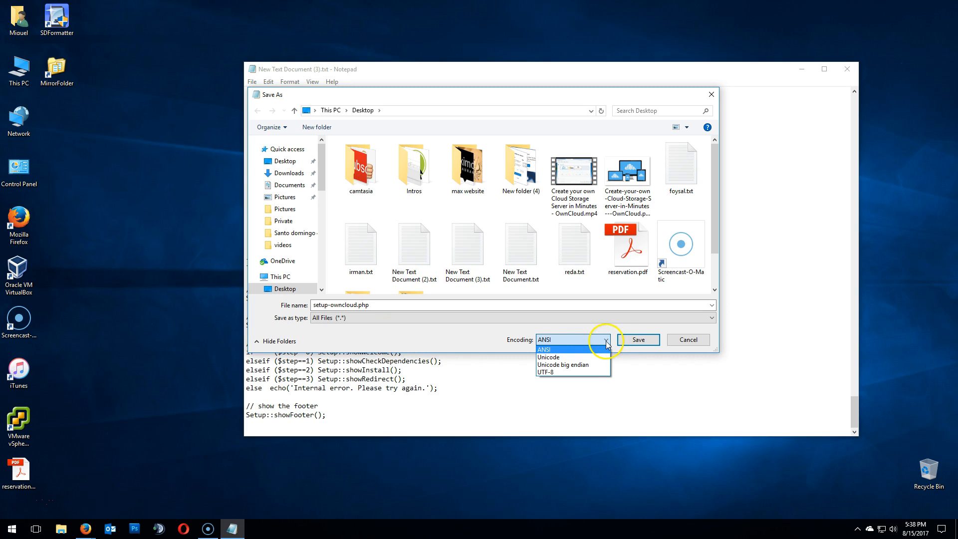
click(551, 372)
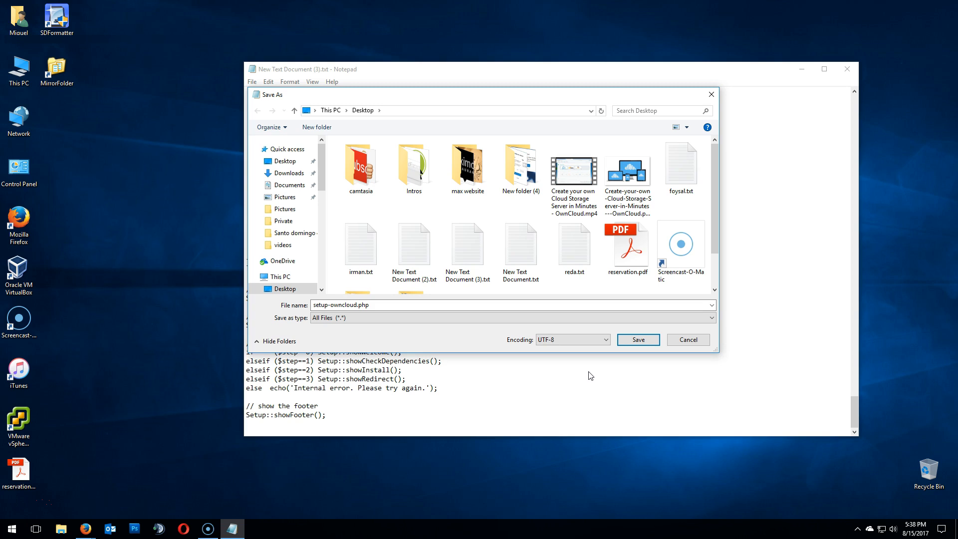
mouse_move(322, 186)
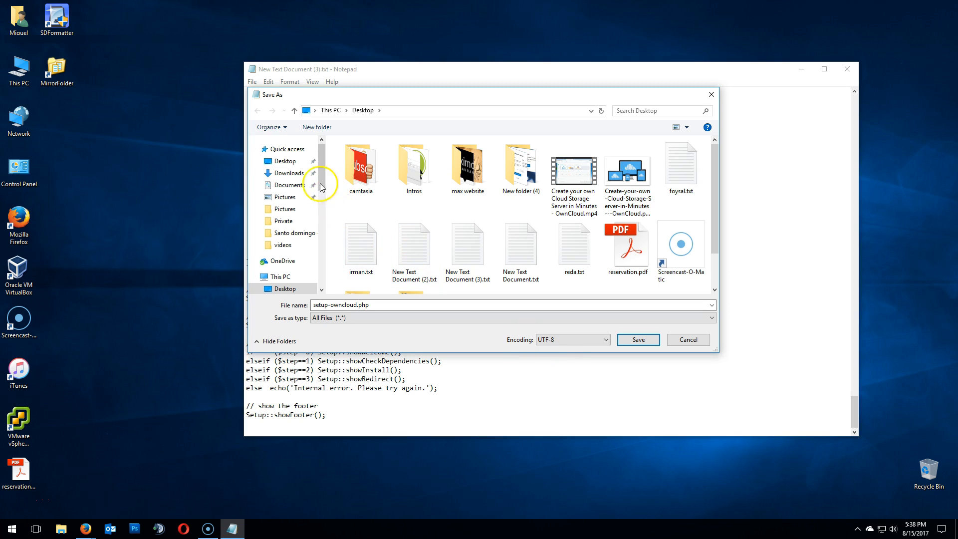
click(284, 161)
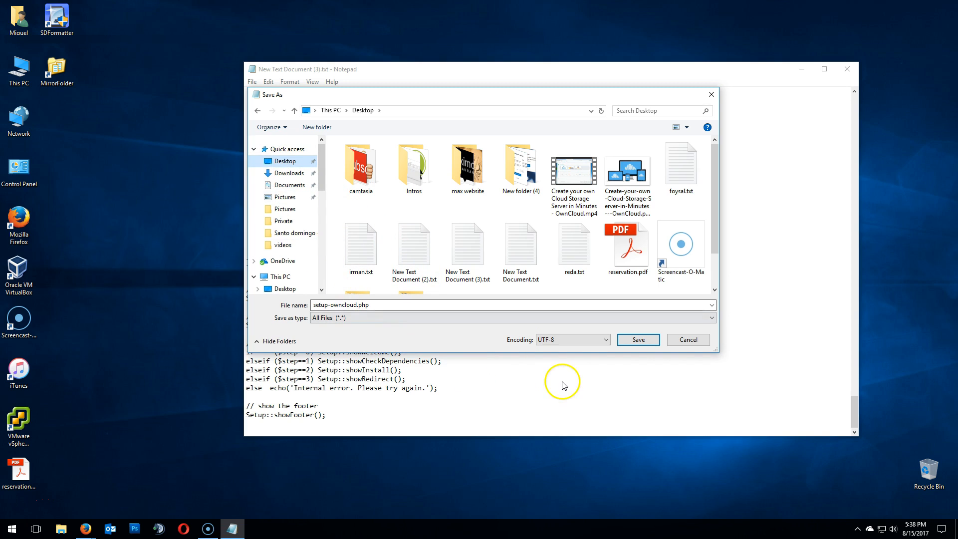
click(638, 339)
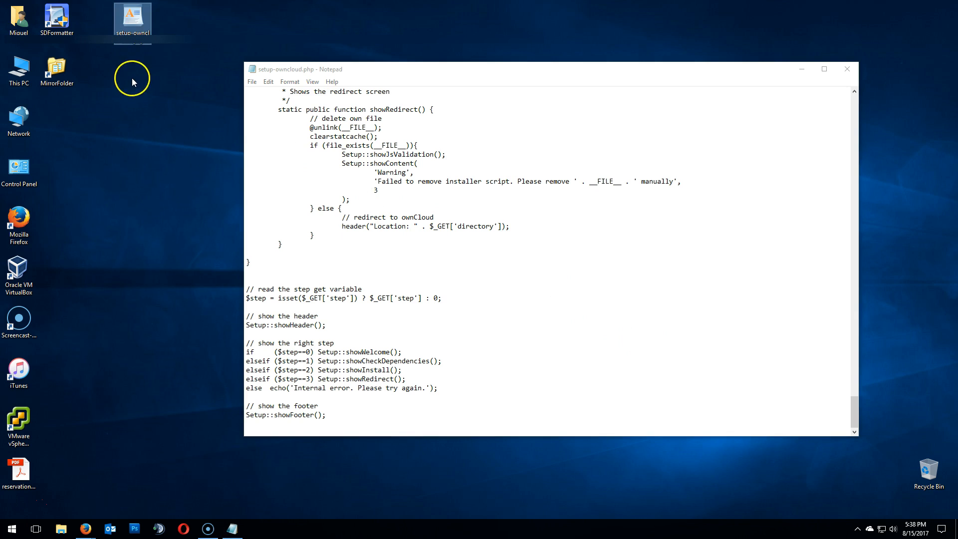
mouse_move(140, 63)
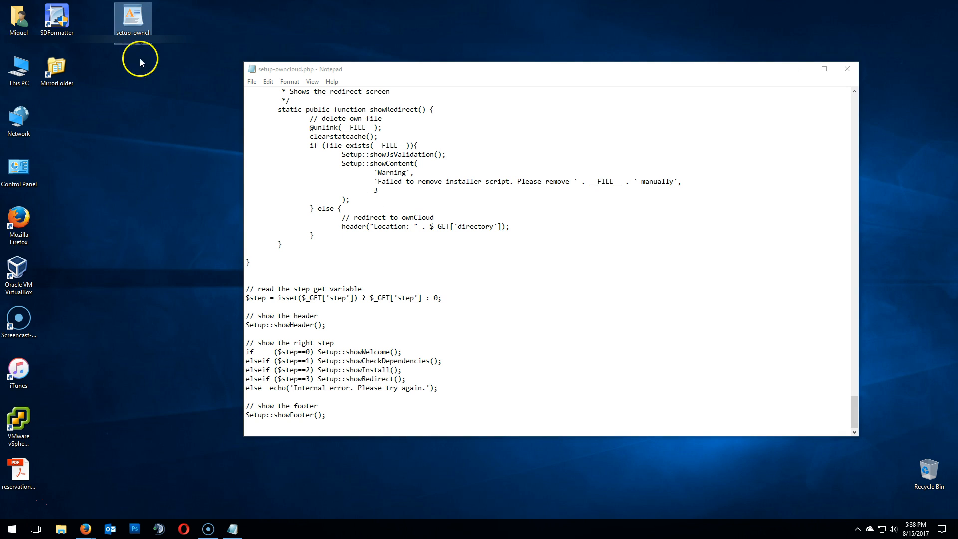
click(847, 69)
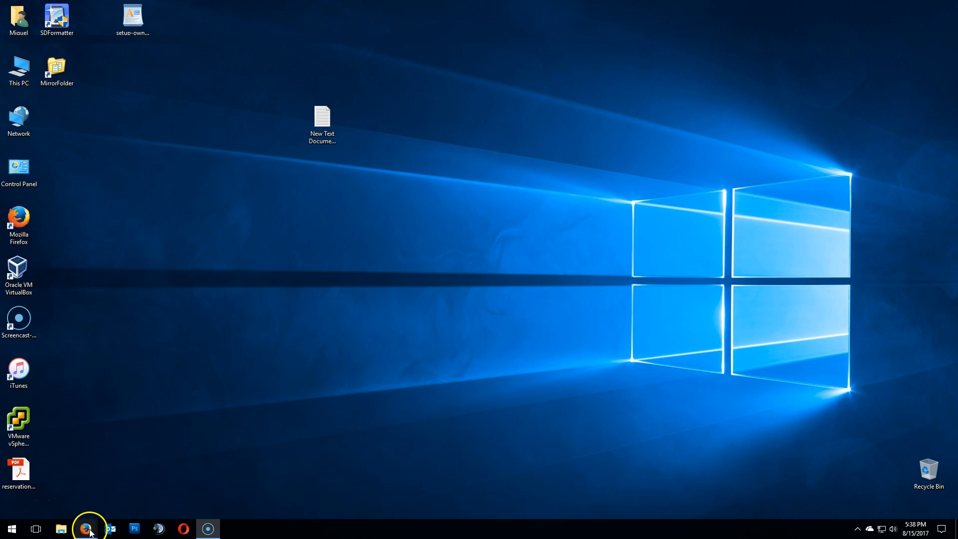
mouse_move(72, 499)
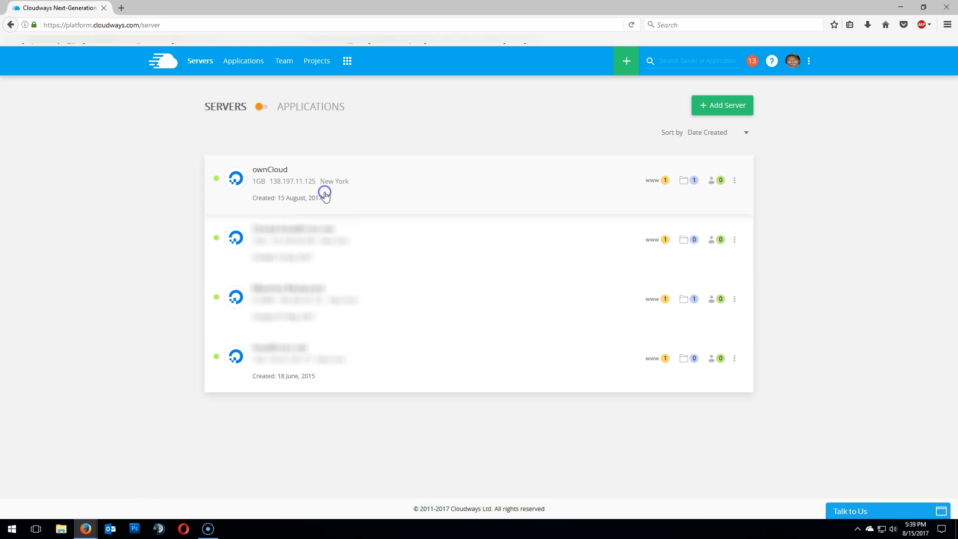
Show the ownCloud server's Master Credentials with IP 138.197.11.125 and SFTP username
click(270, 169)
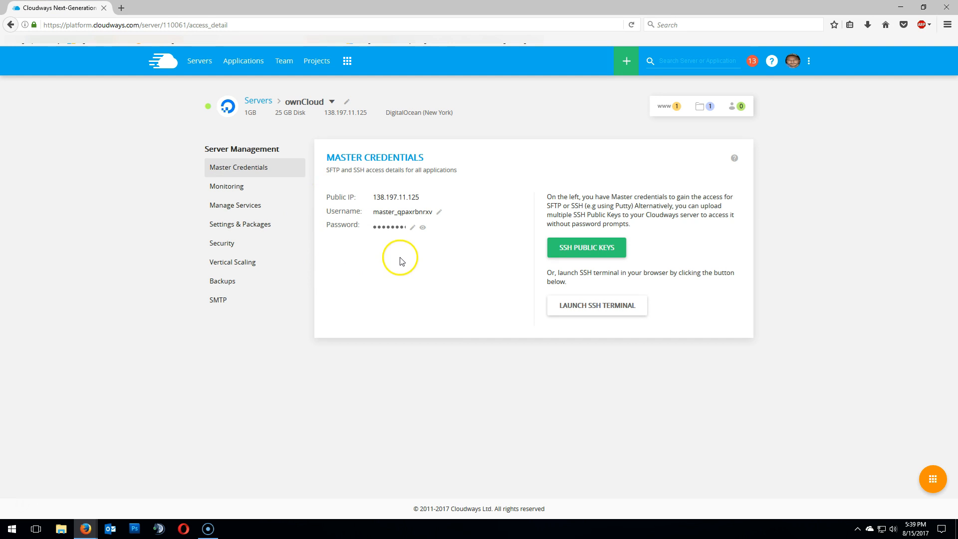
mouse_move(402, 257)
text(filezilla)
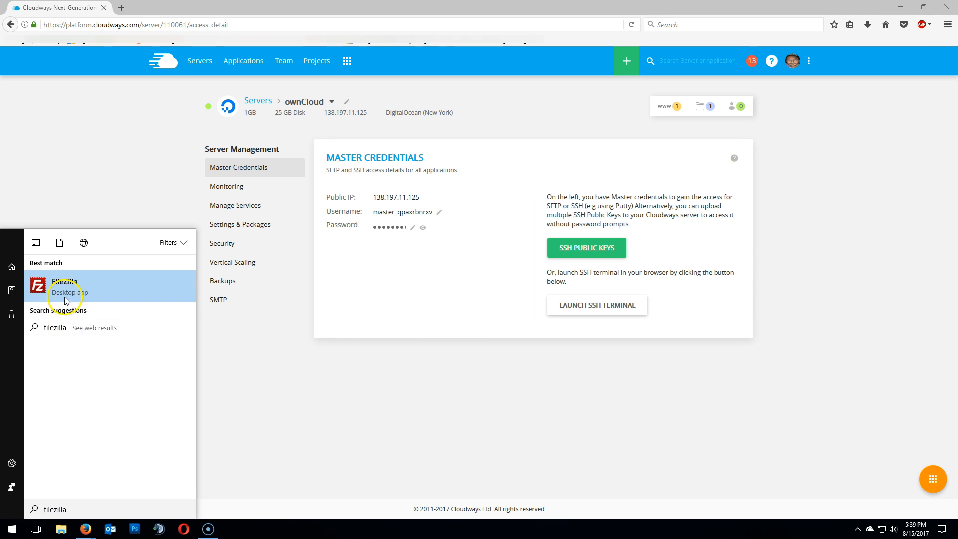
Launch the FileZilla desktop app from the Start menu search results
click(64, 285)
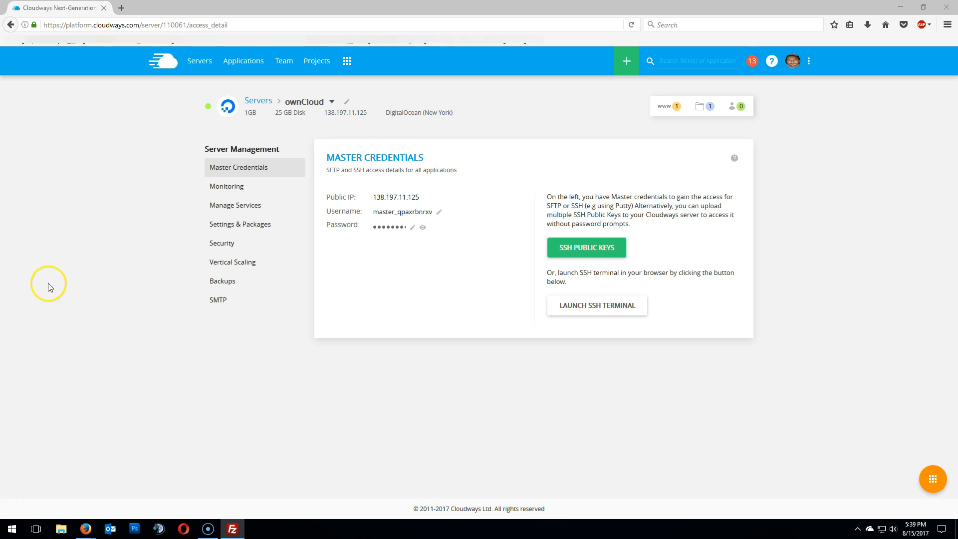
click(231, 529)
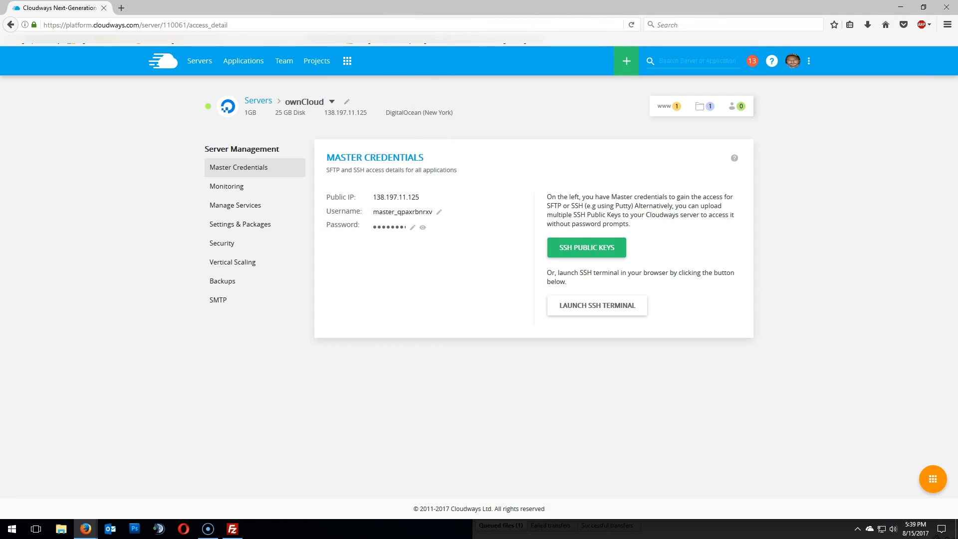
Paste host 138.197.11.125 and the master password into the Quickconnect bar
right_click(522, 125)
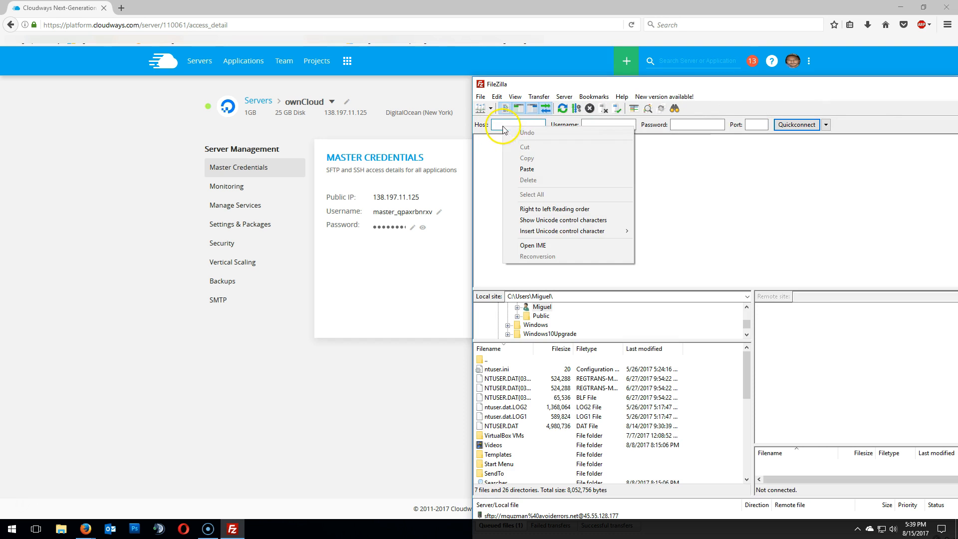
click(526, 169)
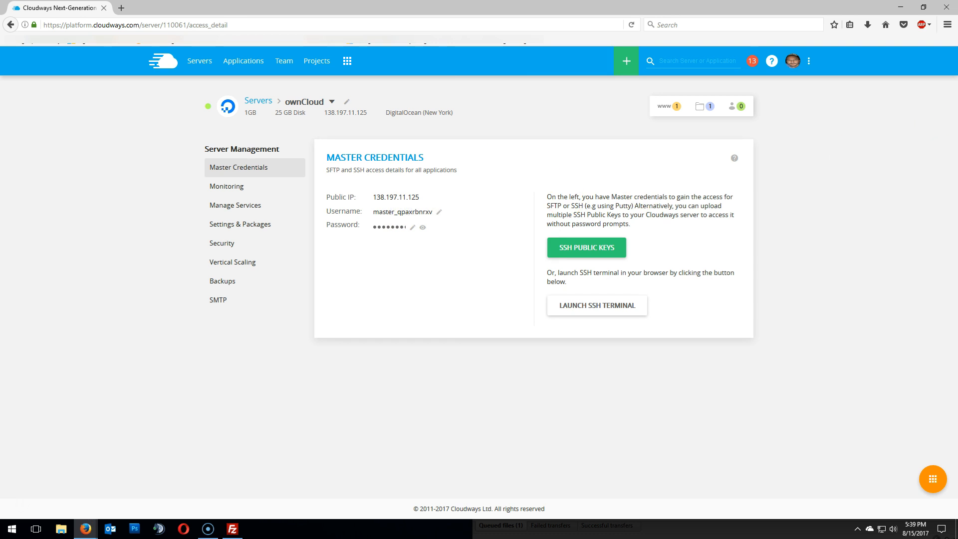
click(232, 529)
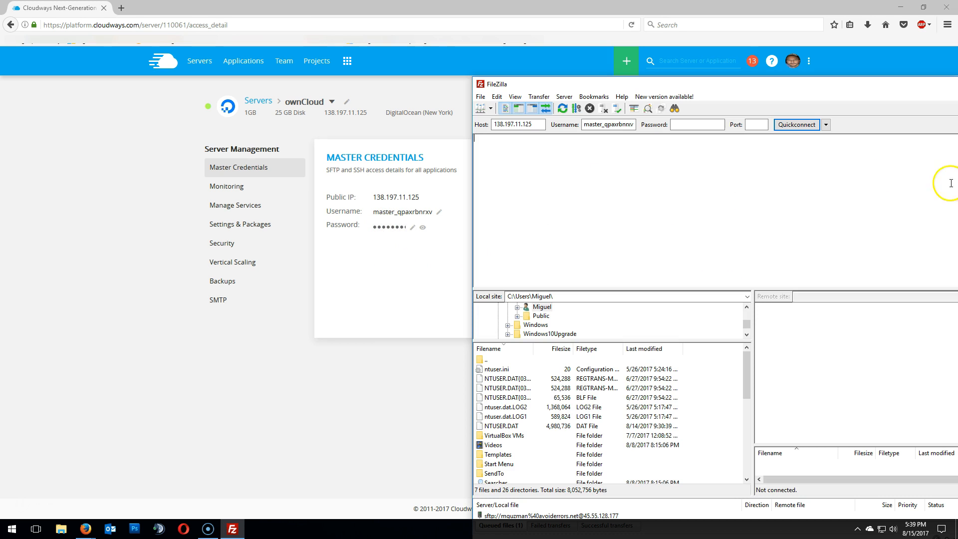
right_click(694, 125)
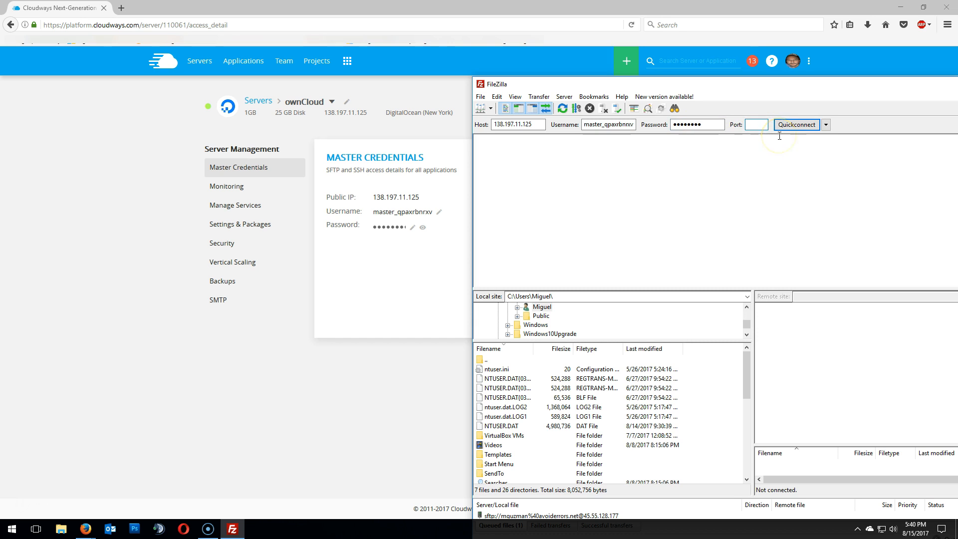
Connect over SFTP, permanently trusting the server's host key
click(796, 125)
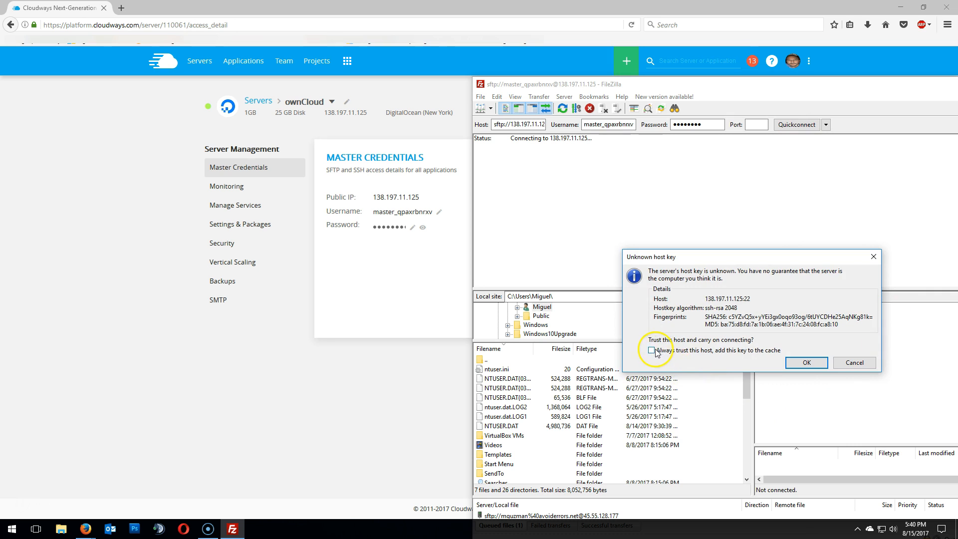
click(650, 350)
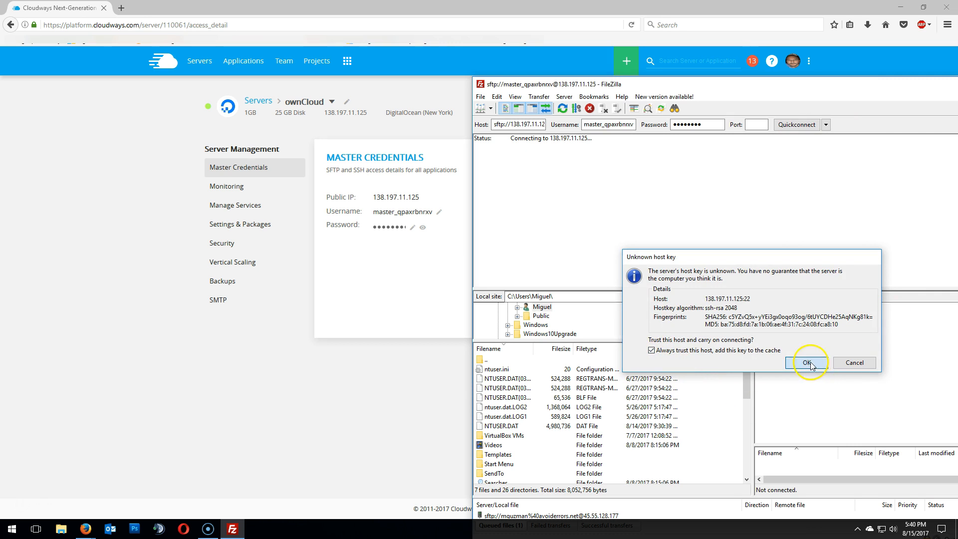
click(806, 363)
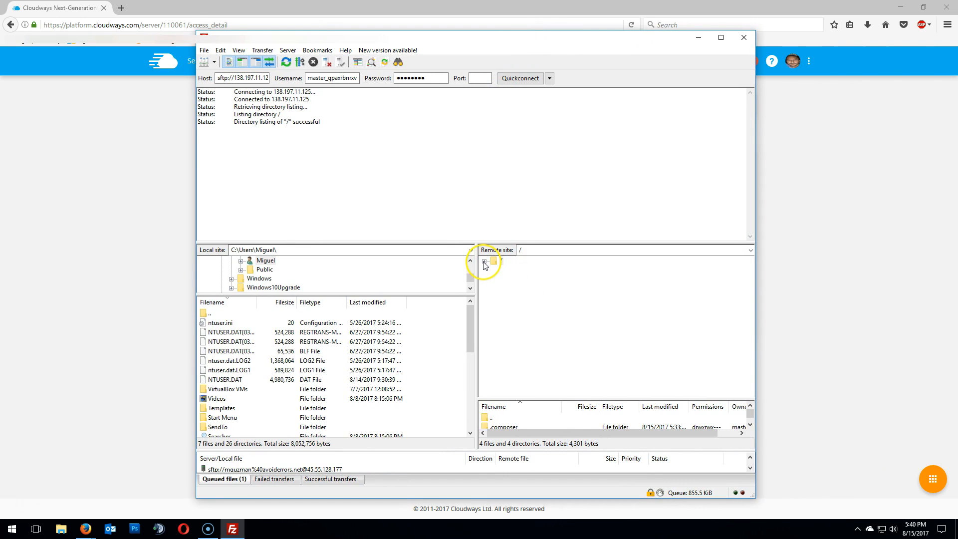
Expand the remote root and applications folder toward public_html for the upload
click(485, 261)
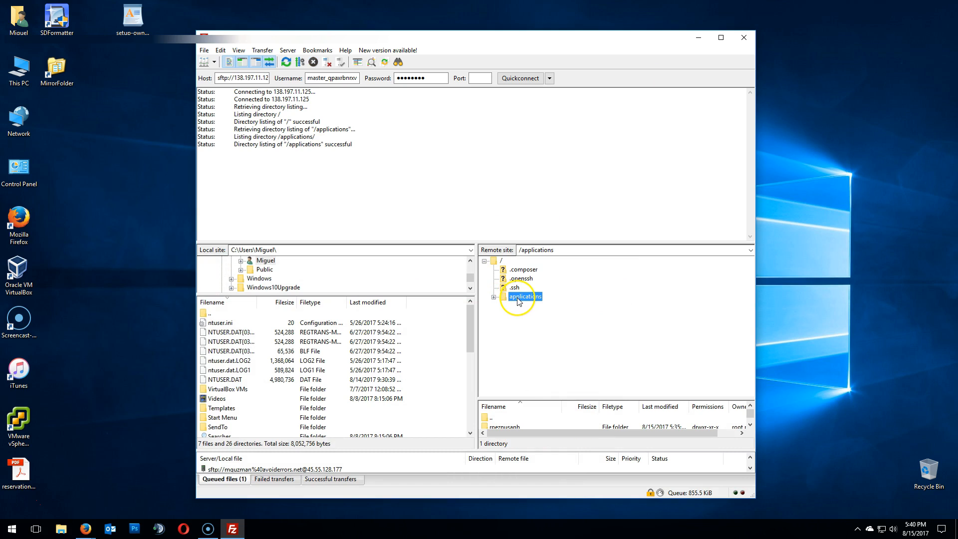
click(496, 296)
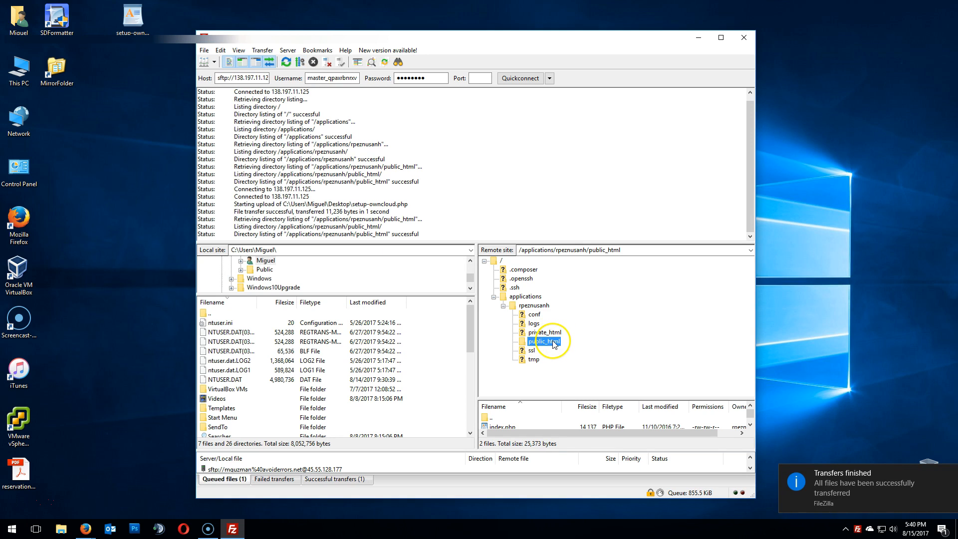
mouse_move(84, 529)
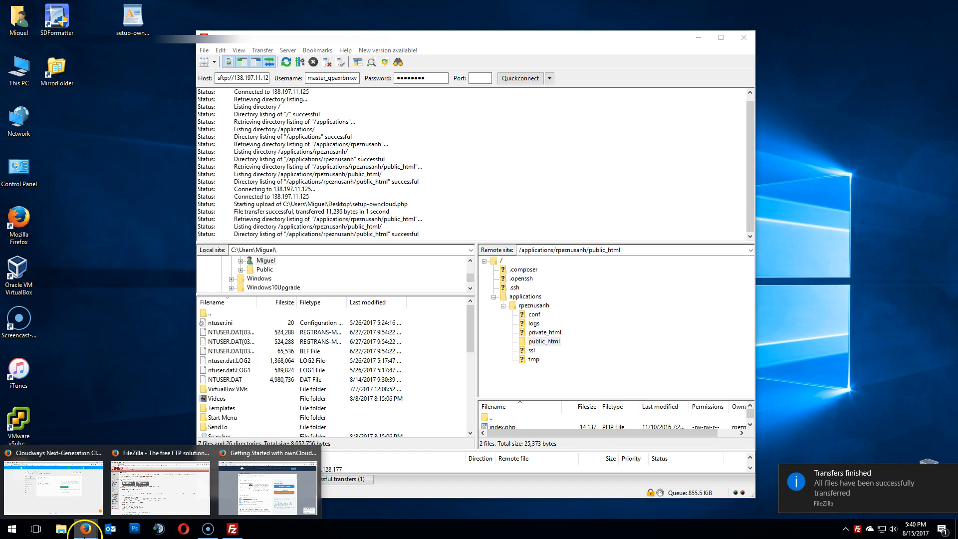
mouse_move(83, 507)
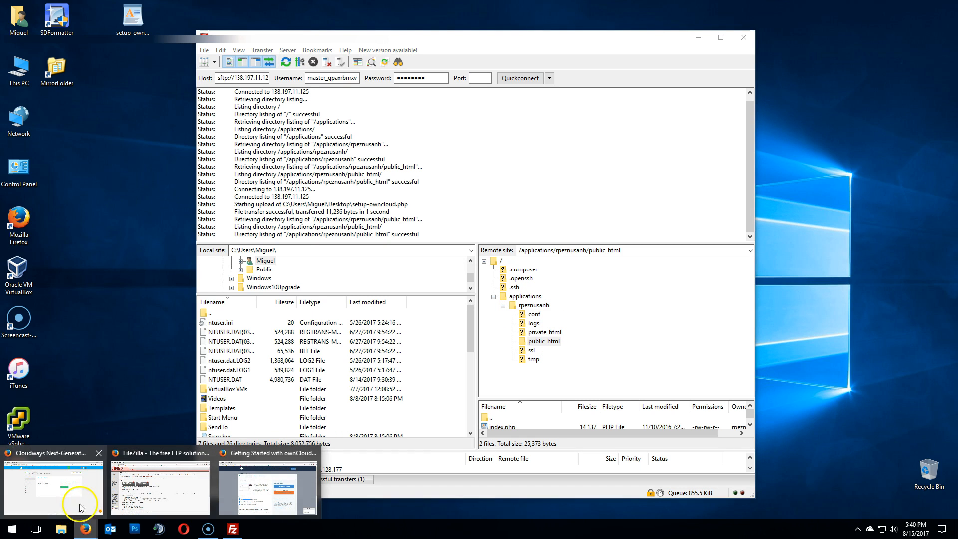
Load 138.197.11.125/setup-owncloud.php in a new Firefox tab to reach the Setup Wizard
click(53, 486)
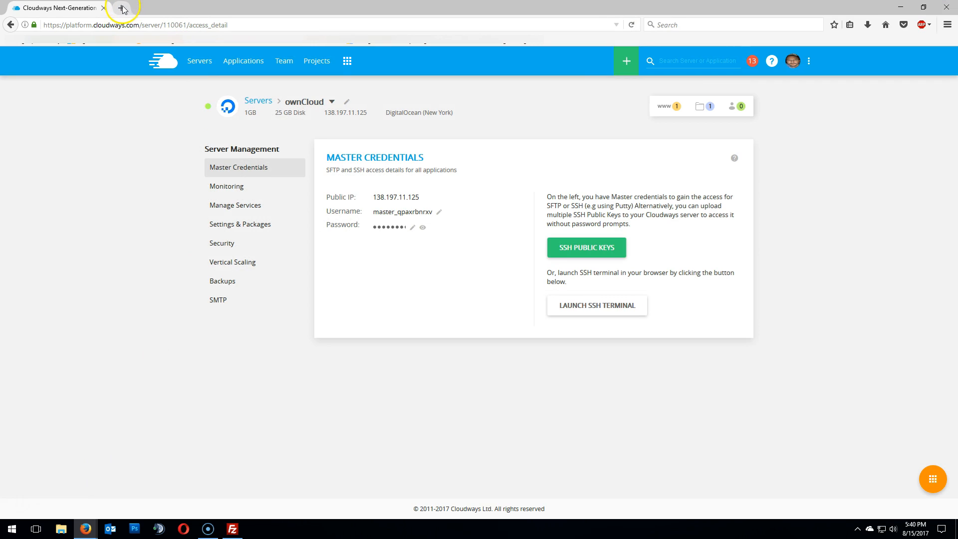
click(122, 7)
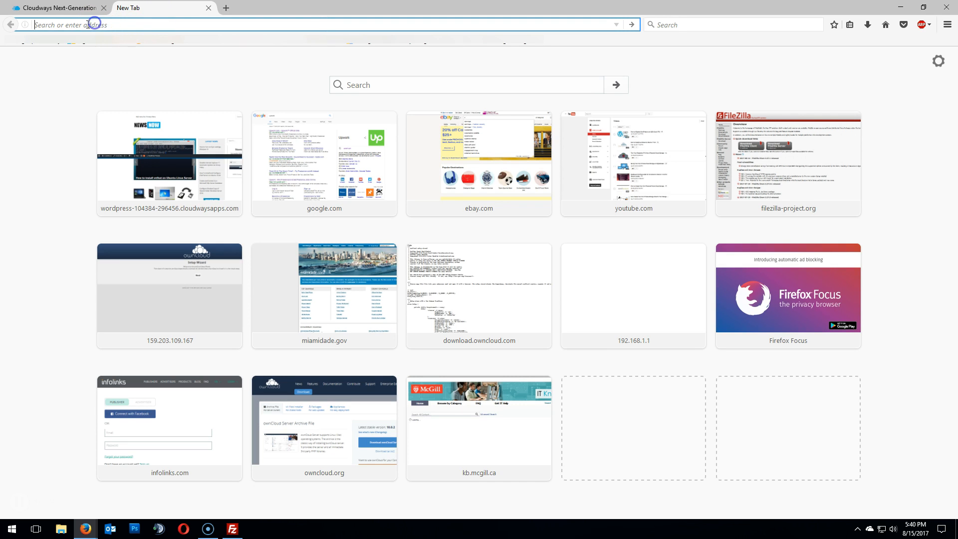
text(138.197.11.125/)
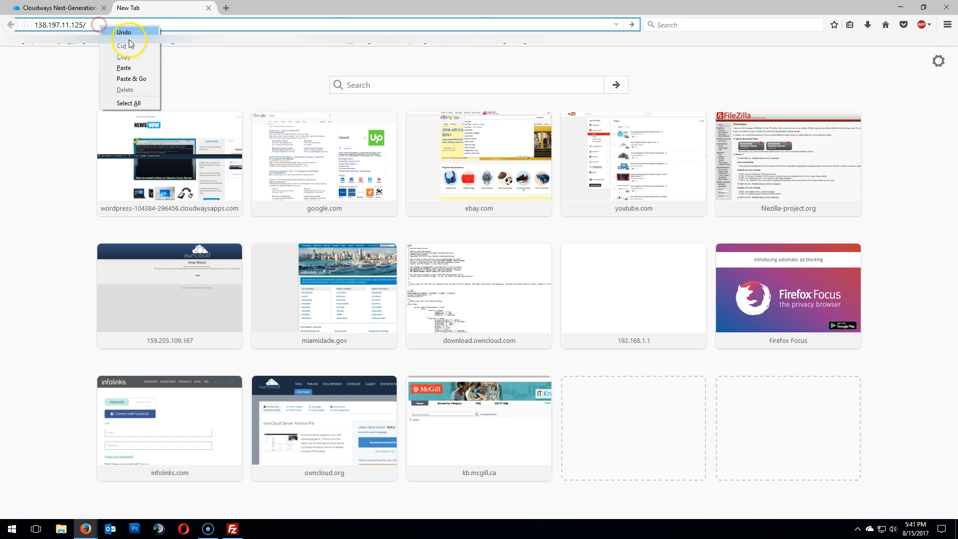
click(131, 78)
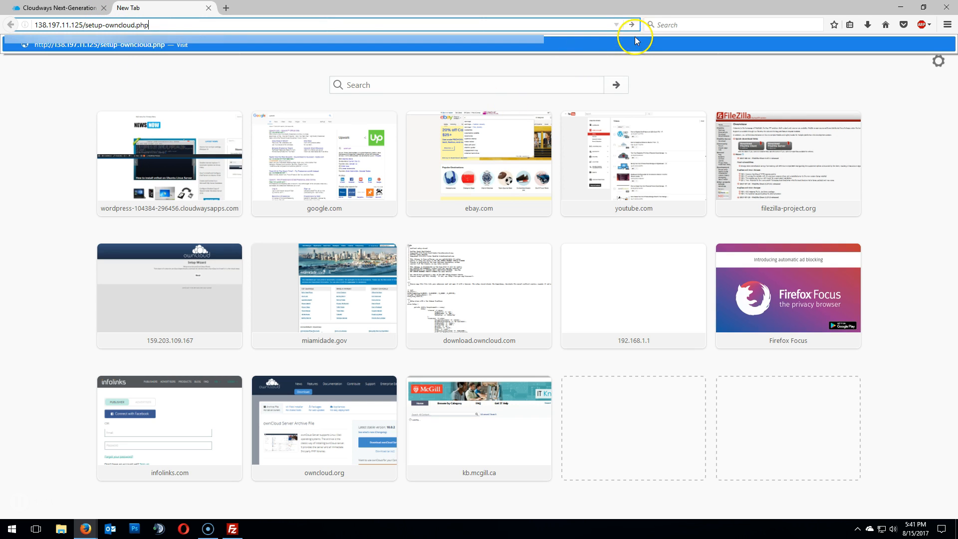
click(633, 25)
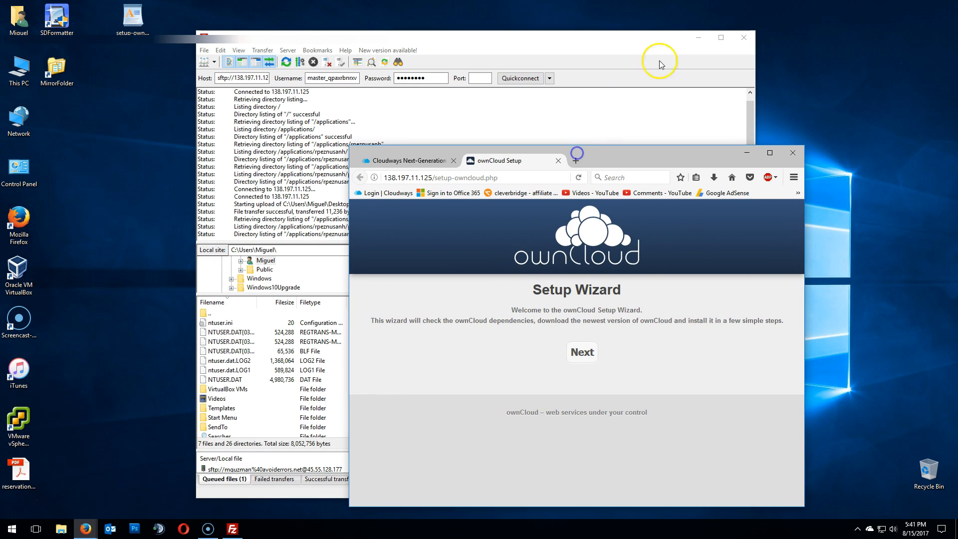
mouse_move(743, 37)
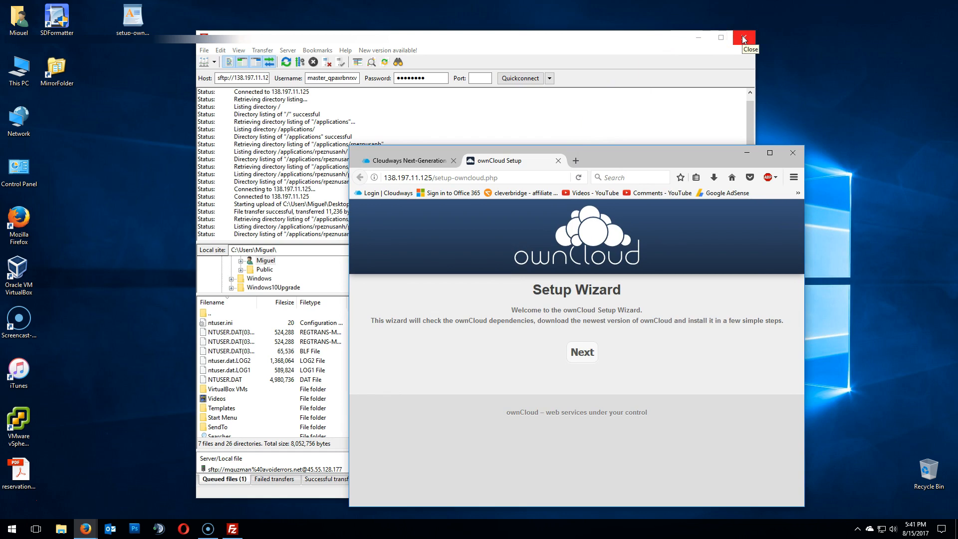
Close FileZilla, maximise the browser and start the wizard's dependency check
click(743, 37)
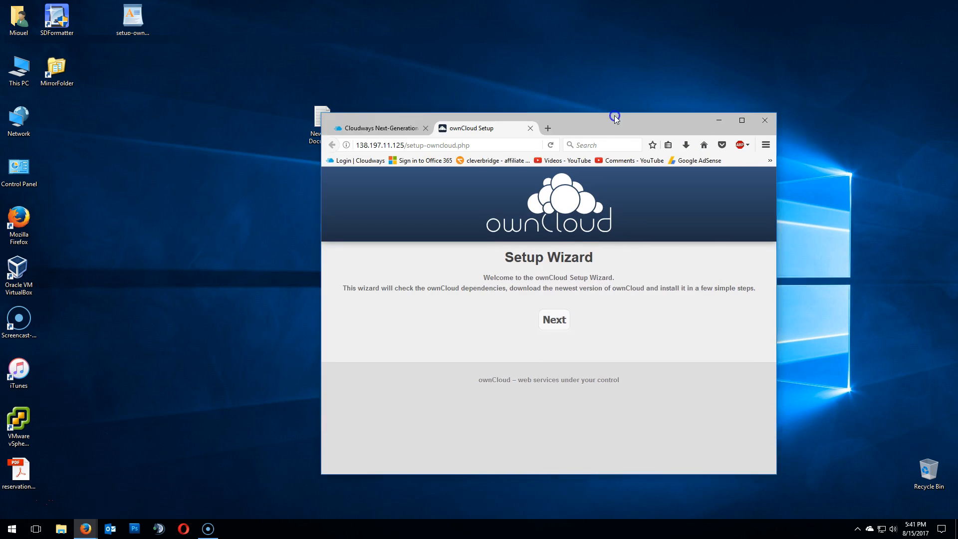
click(741, 119)
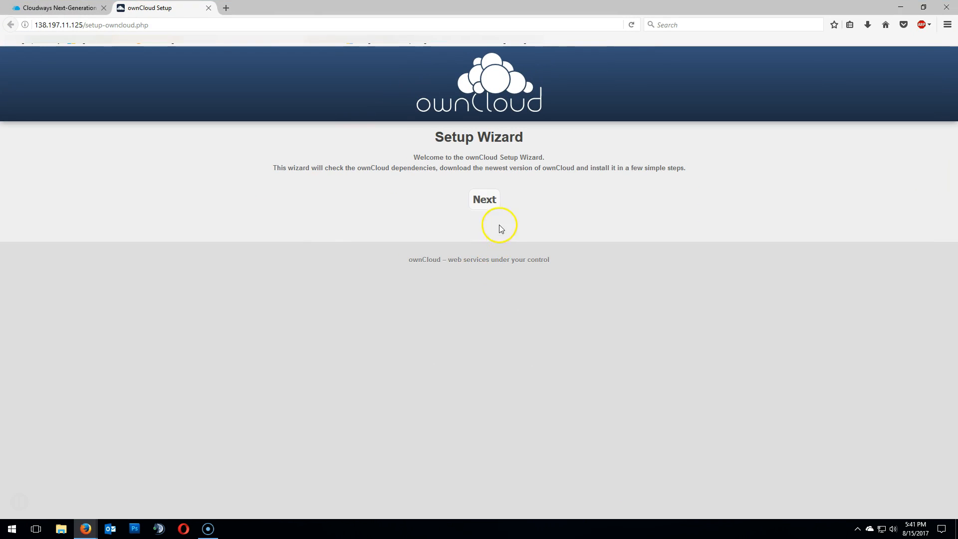
click(484, 199)
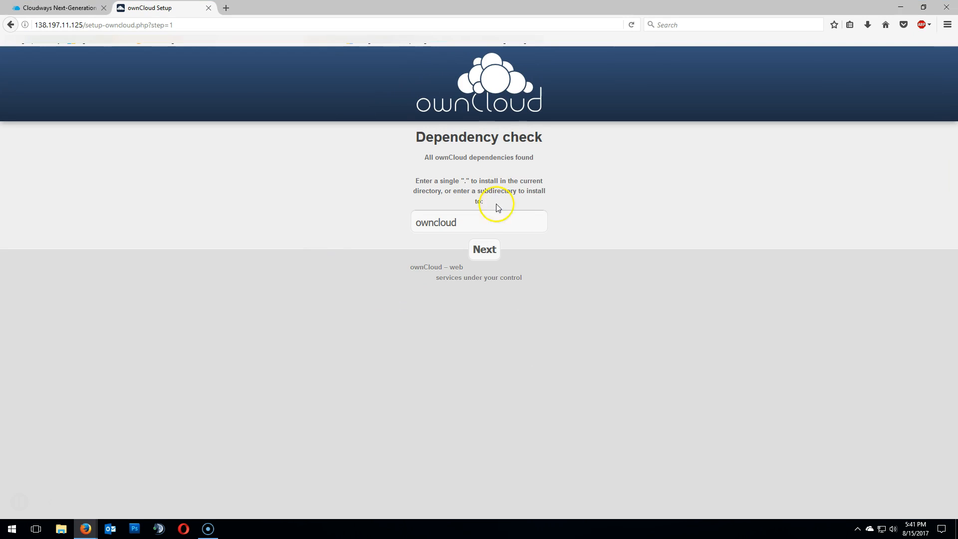
mouse_move(608, 246)
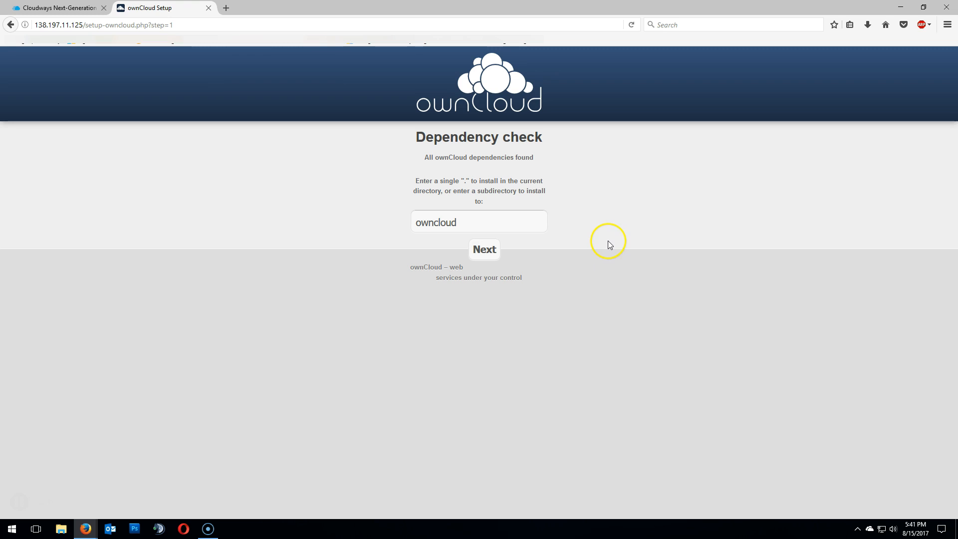
mouse_move(608, 243)
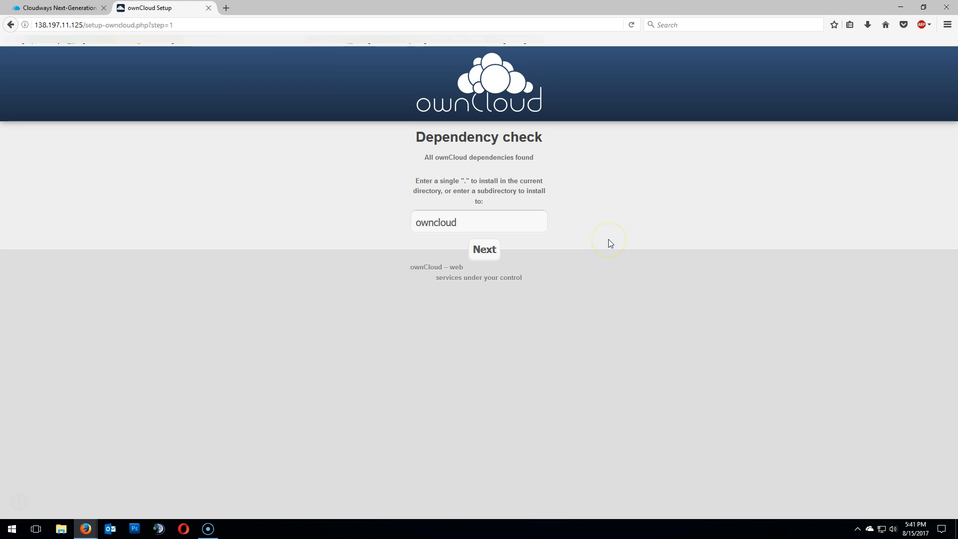
mouse_move(492, 261)
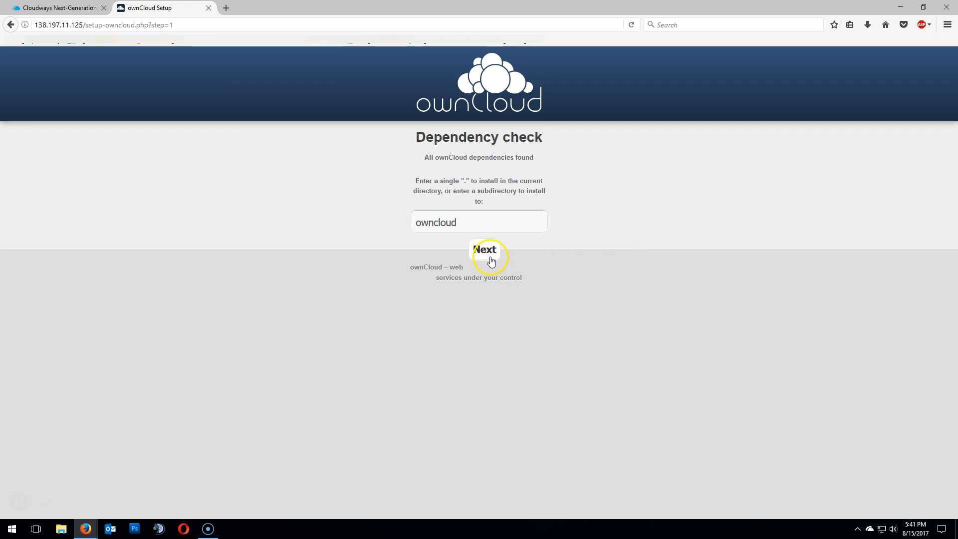
Install into the 'owncloud' subdirectory and continue past the Success page
click(484, 249)
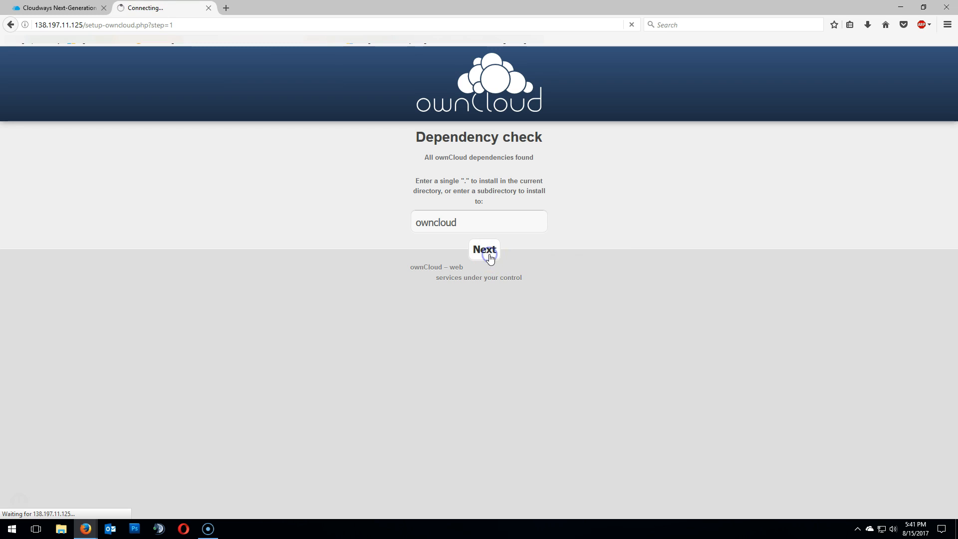
click(484, 249)
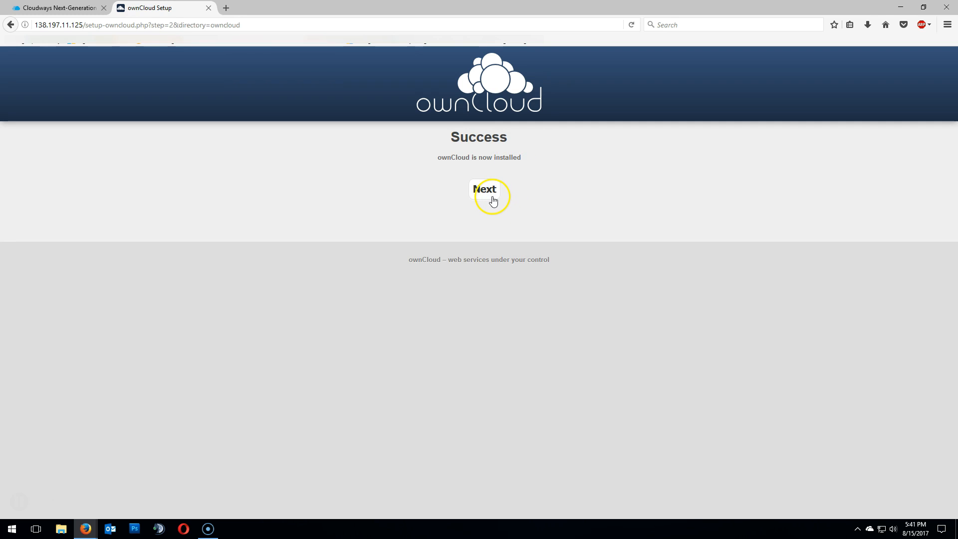
click(484, 188)
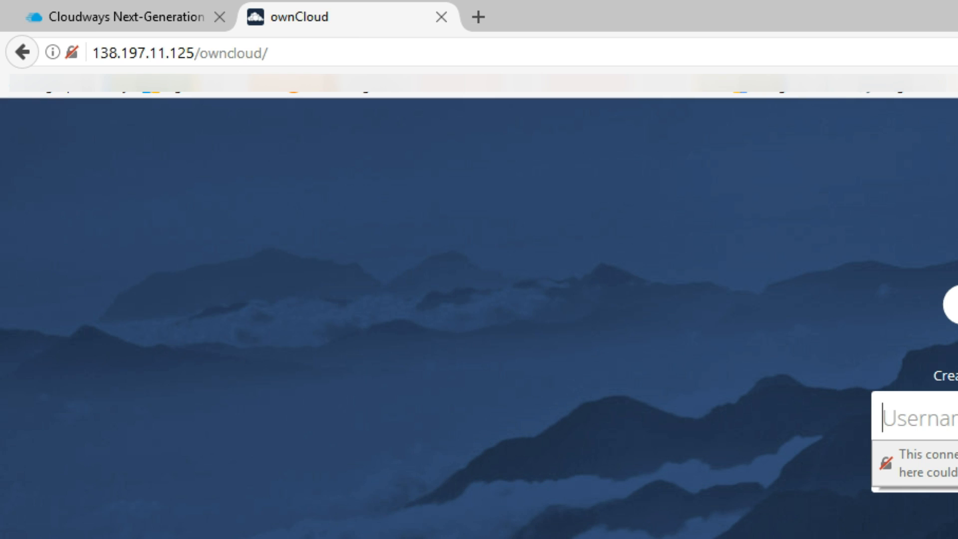
Enter AvoidErrors as the admin username and move to the password field
text(A)
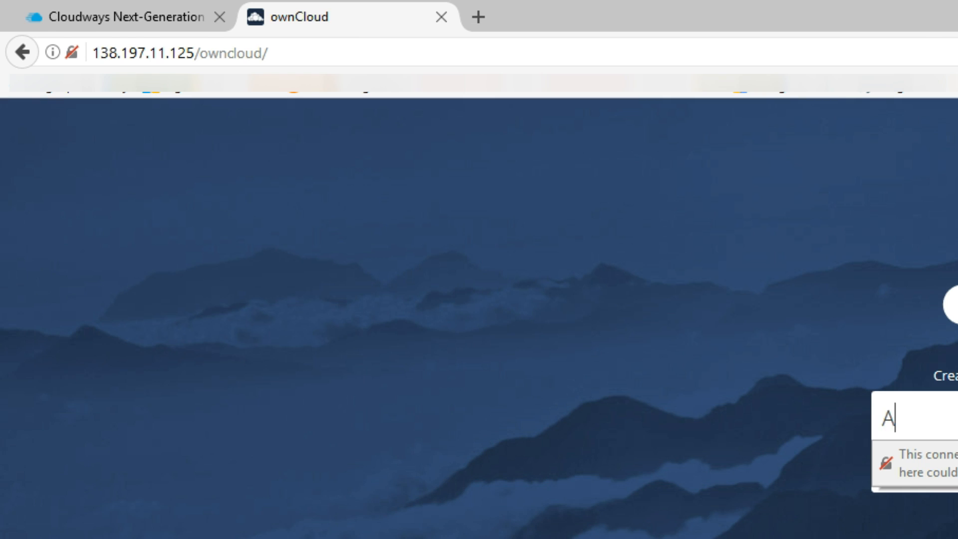
text(voidErro)
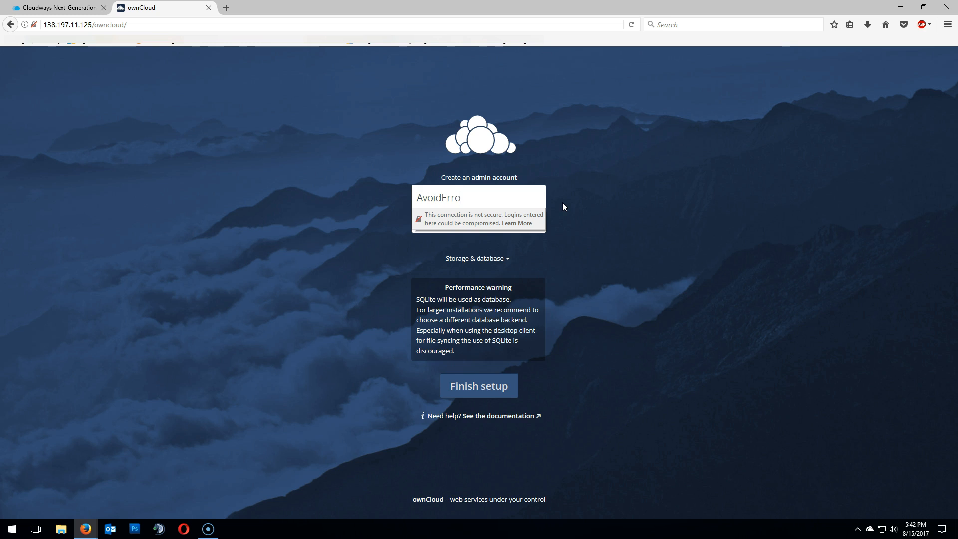
text(rs)
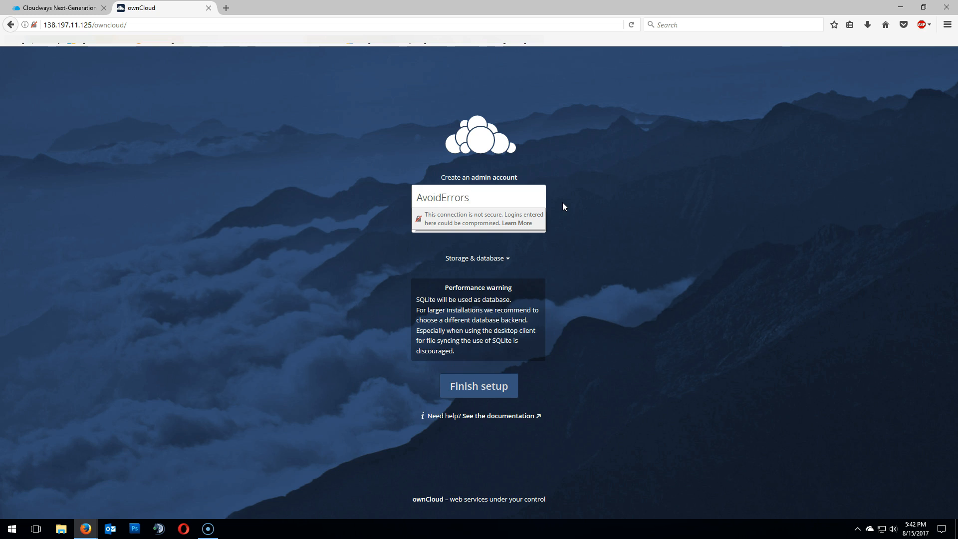
click(477, 221)
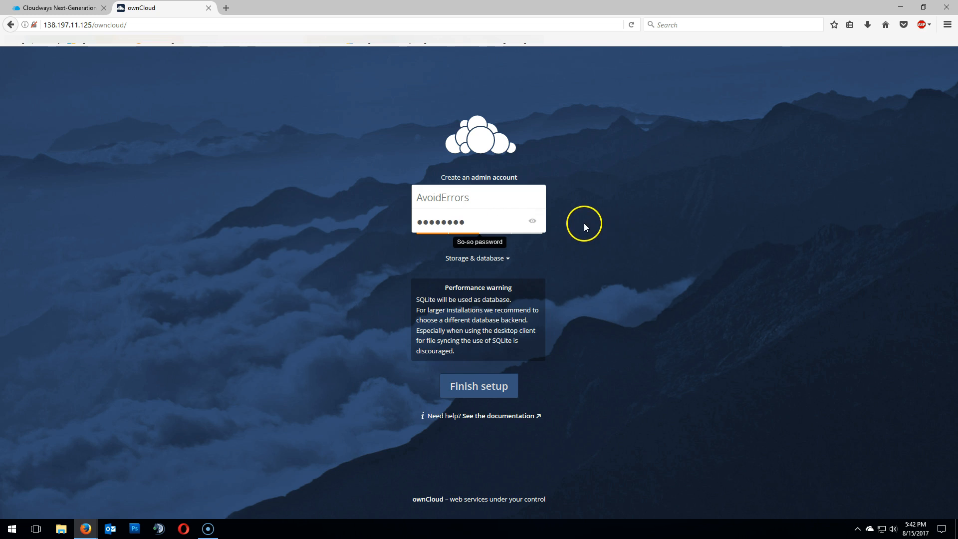
mouse_move(631, 281)
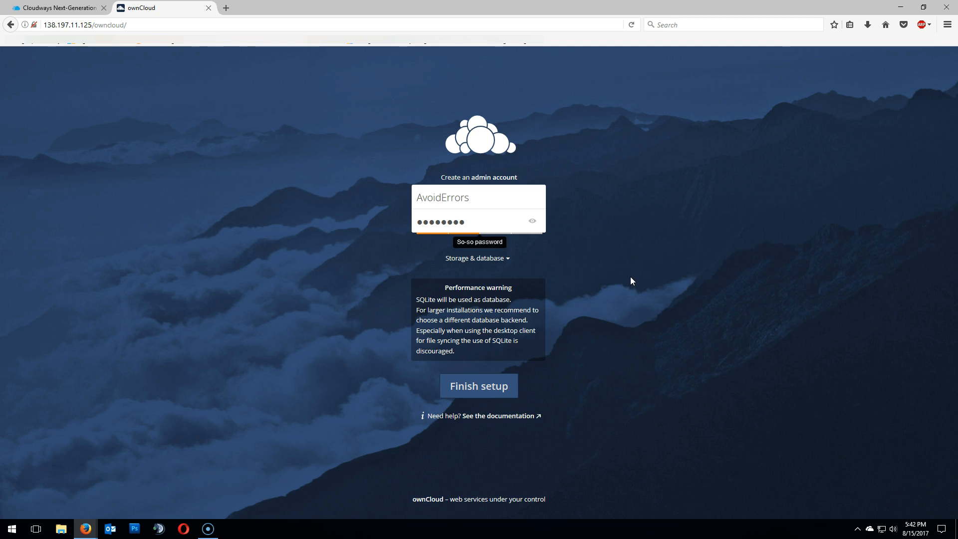
mouse_move(524, 252)
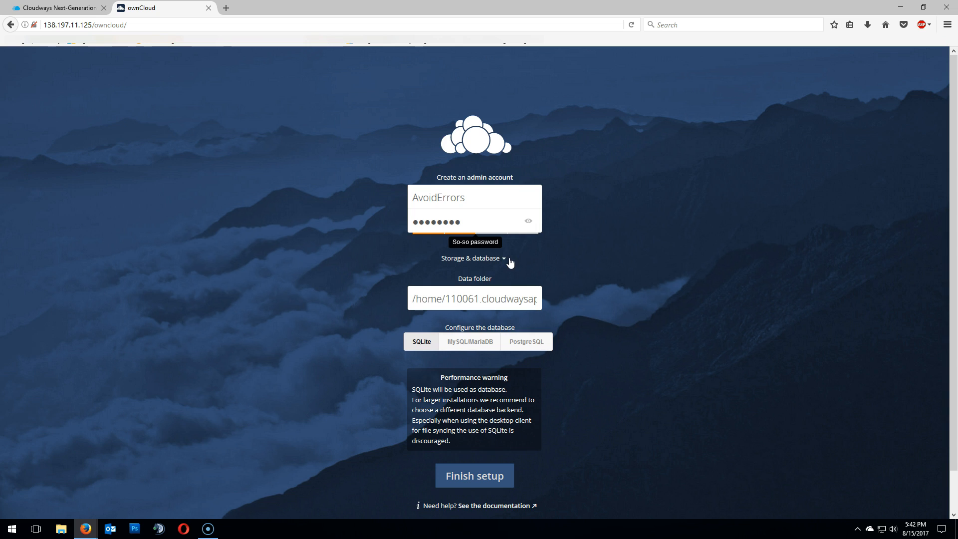
mouse_move(483, 357)
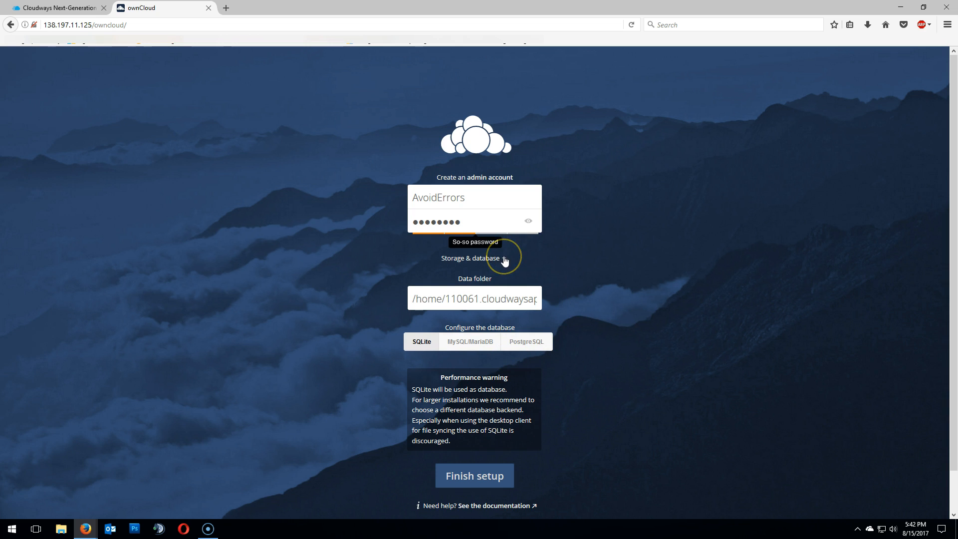
Keep the default SQLite storage settings and finish the setup
click(477, 258)
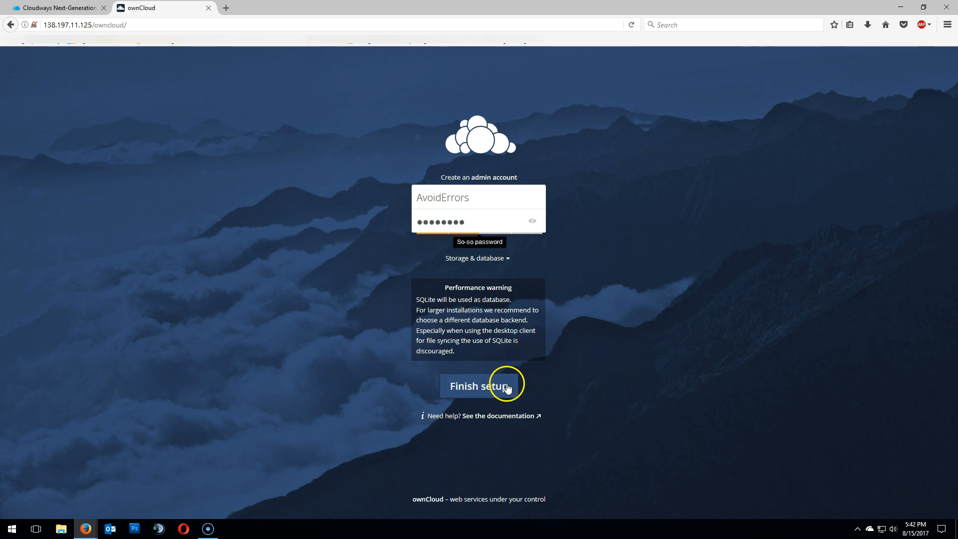
click(479, 385)
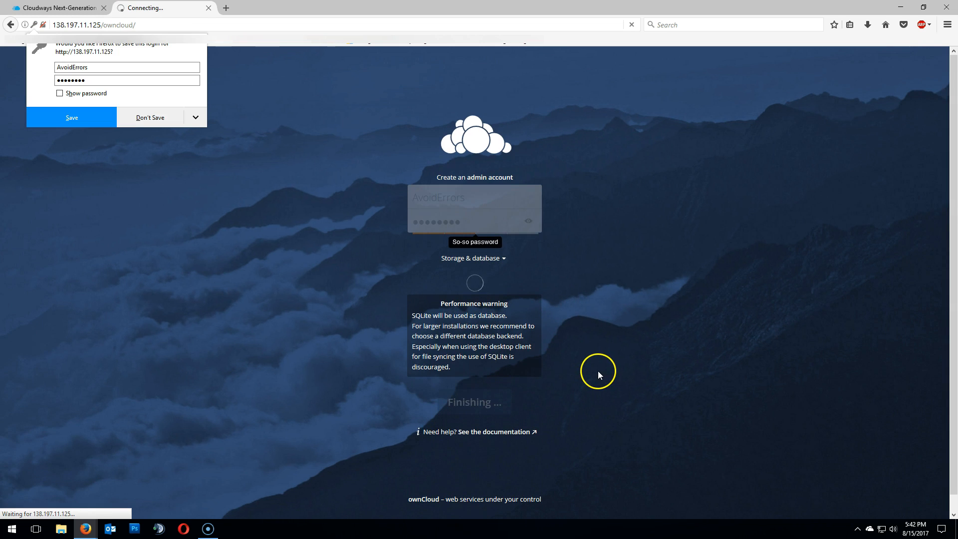
mouse_move(600, 375)
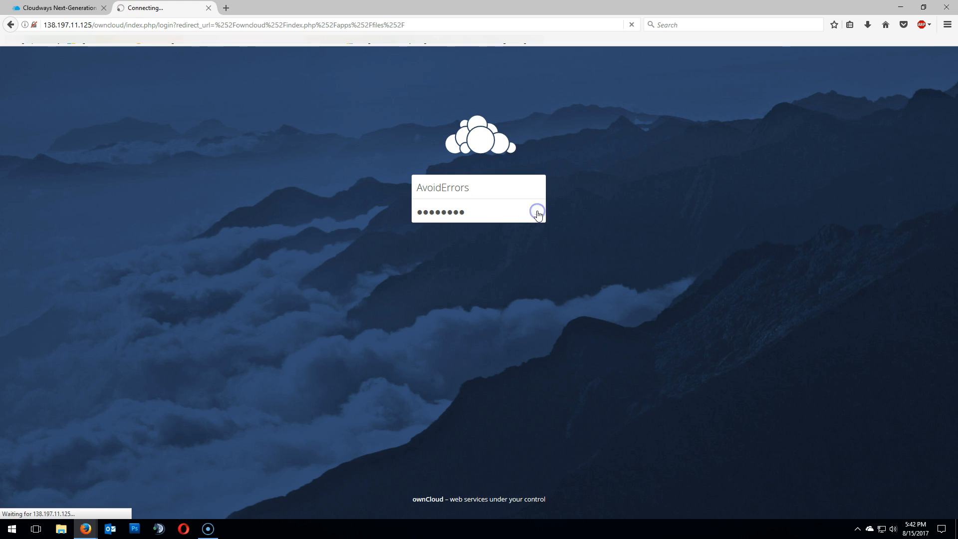
Log in as AvoidErrors and dismiss the 'A safe home for all your data' welcome popup
click(537, 211)
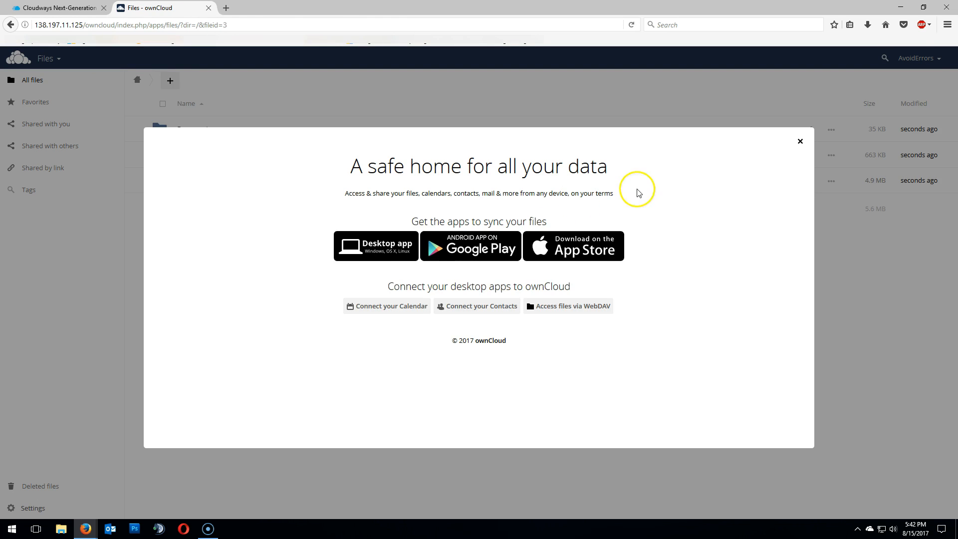
mouse_move(652, 202)
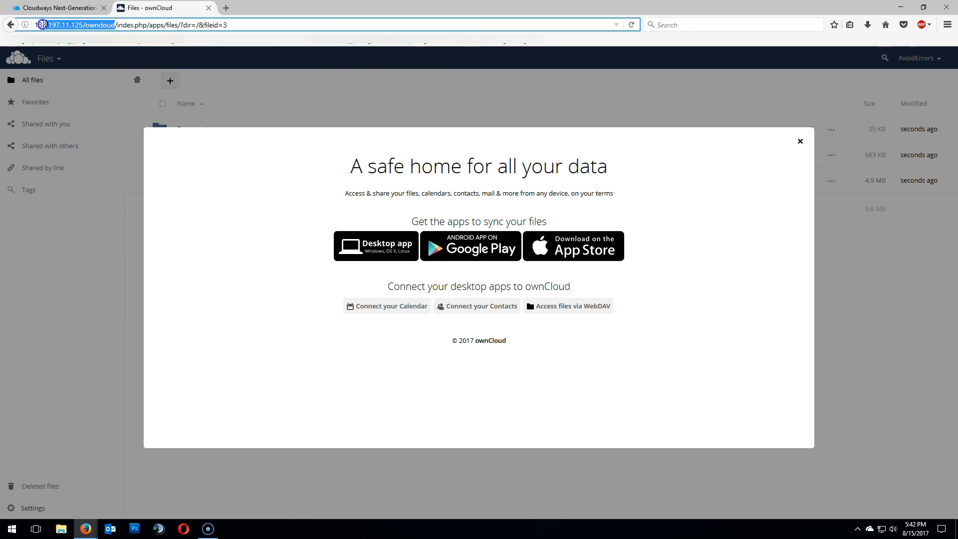
mouse_move(92, 190)
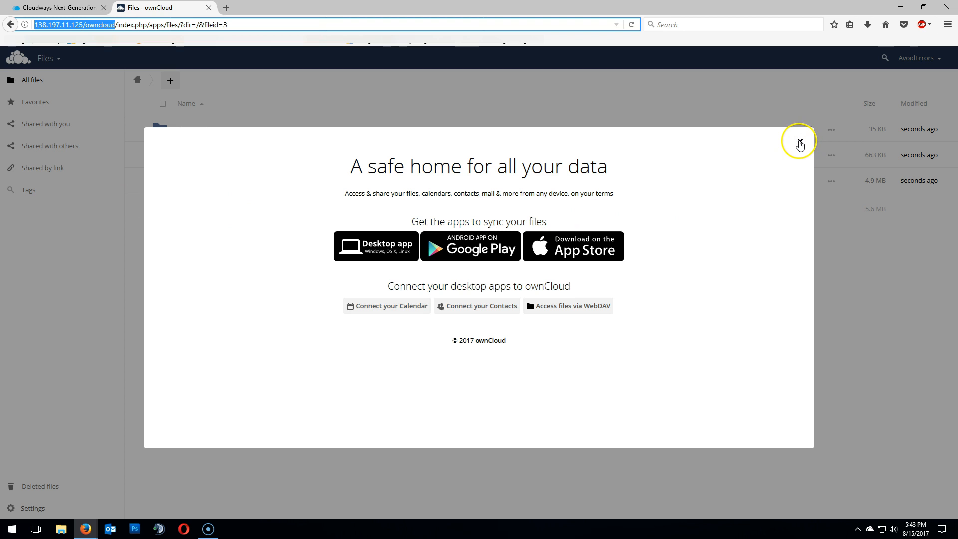
click(800, 145)
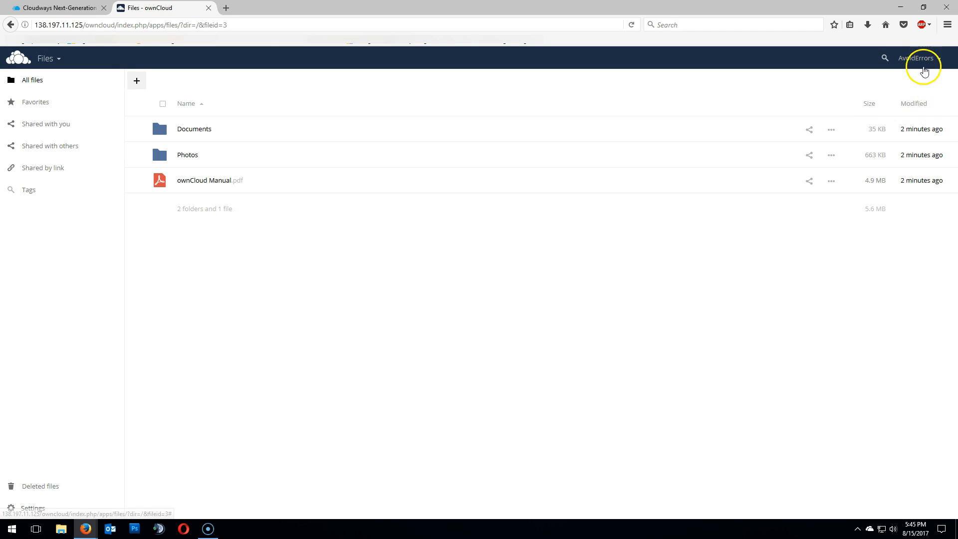
Go to the Users page via the account menu and show AvoidErrors's quota choices (Default to 10 GB)
click(930, 99)
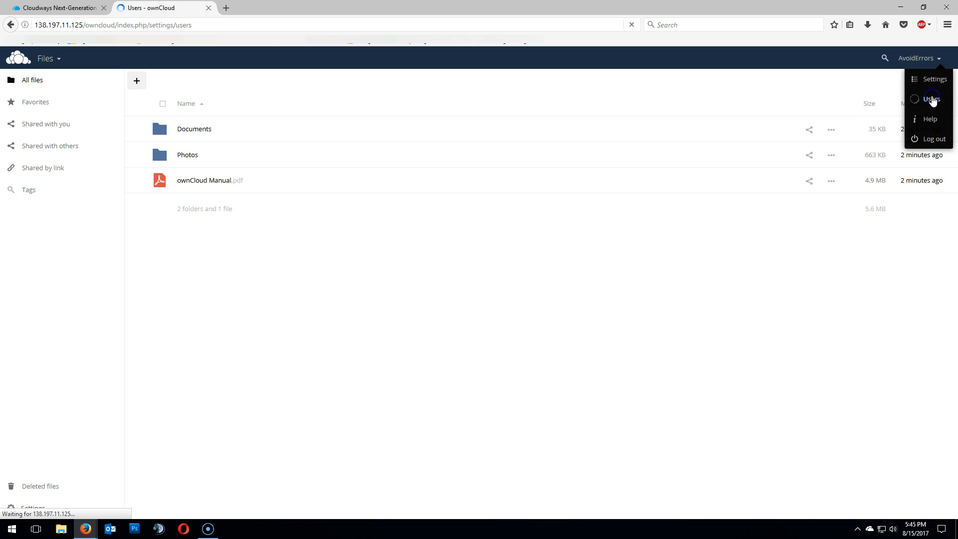
click(931, 99)
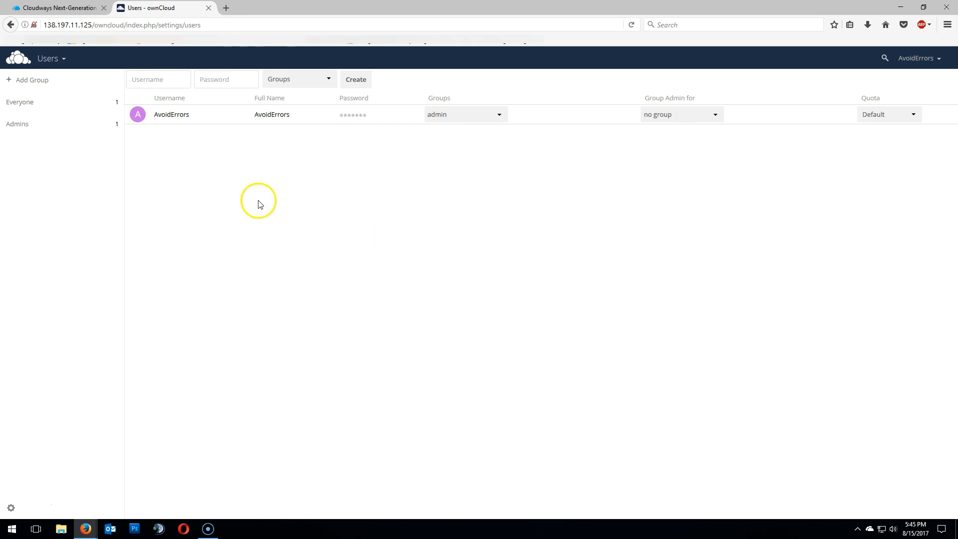
click(329, 79)
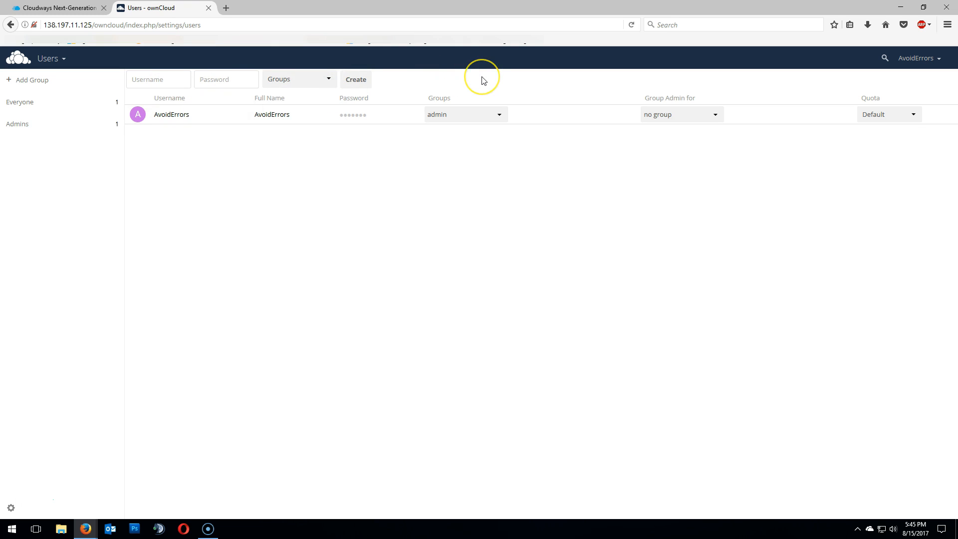
mouse_move(126, 63)
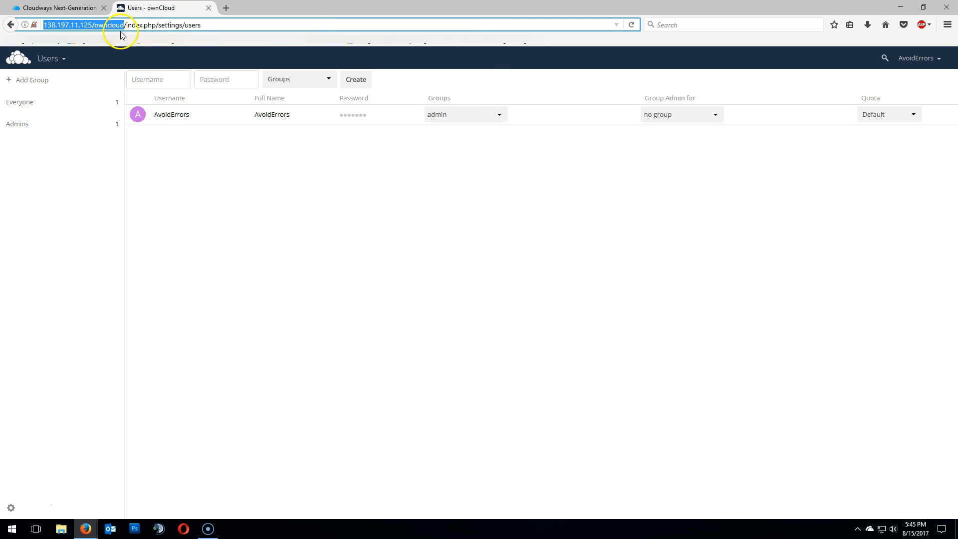
mouse_move(231, 260)
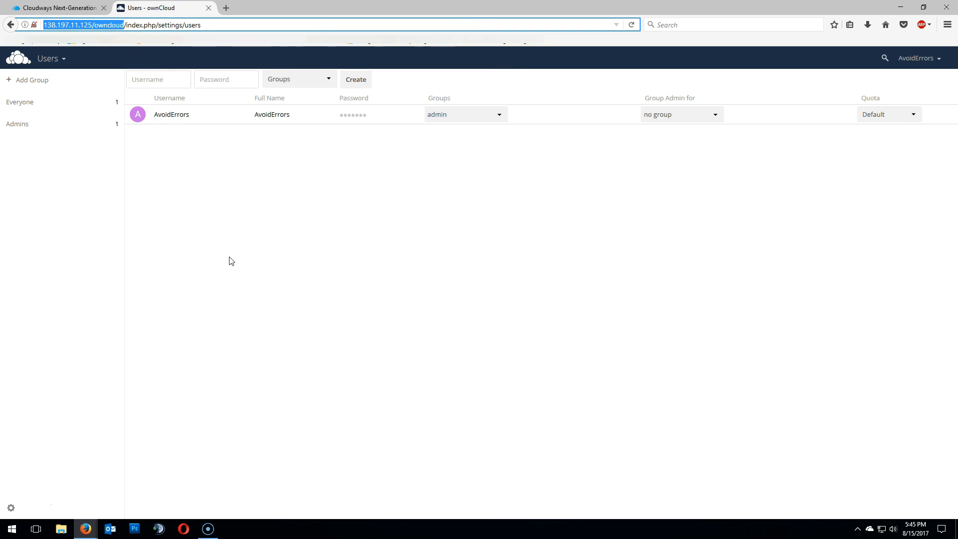
click(915, 114)
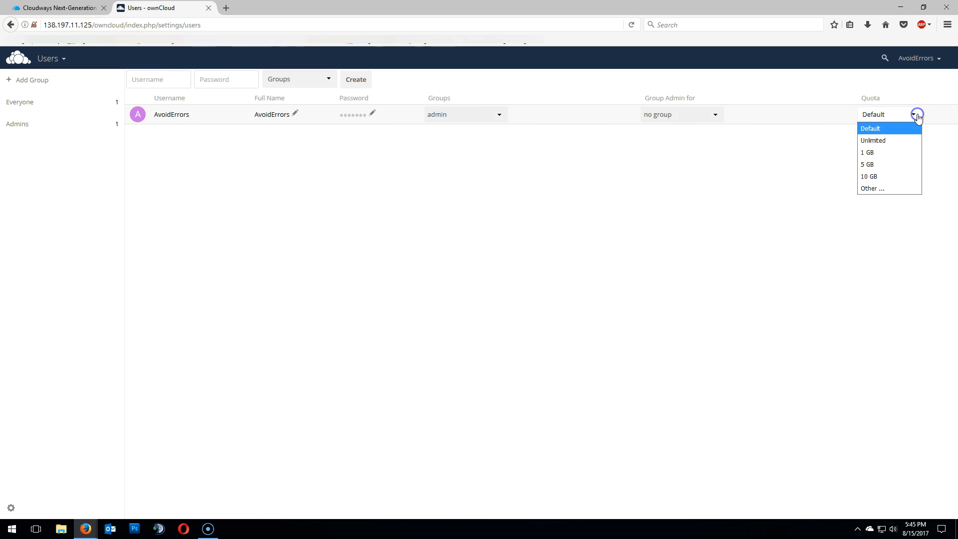
mouse_move(899, 176)
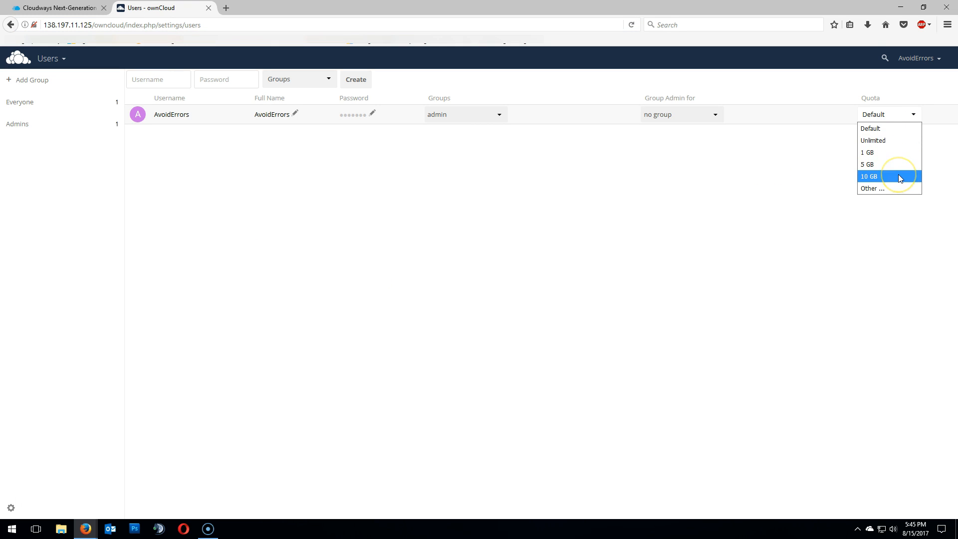